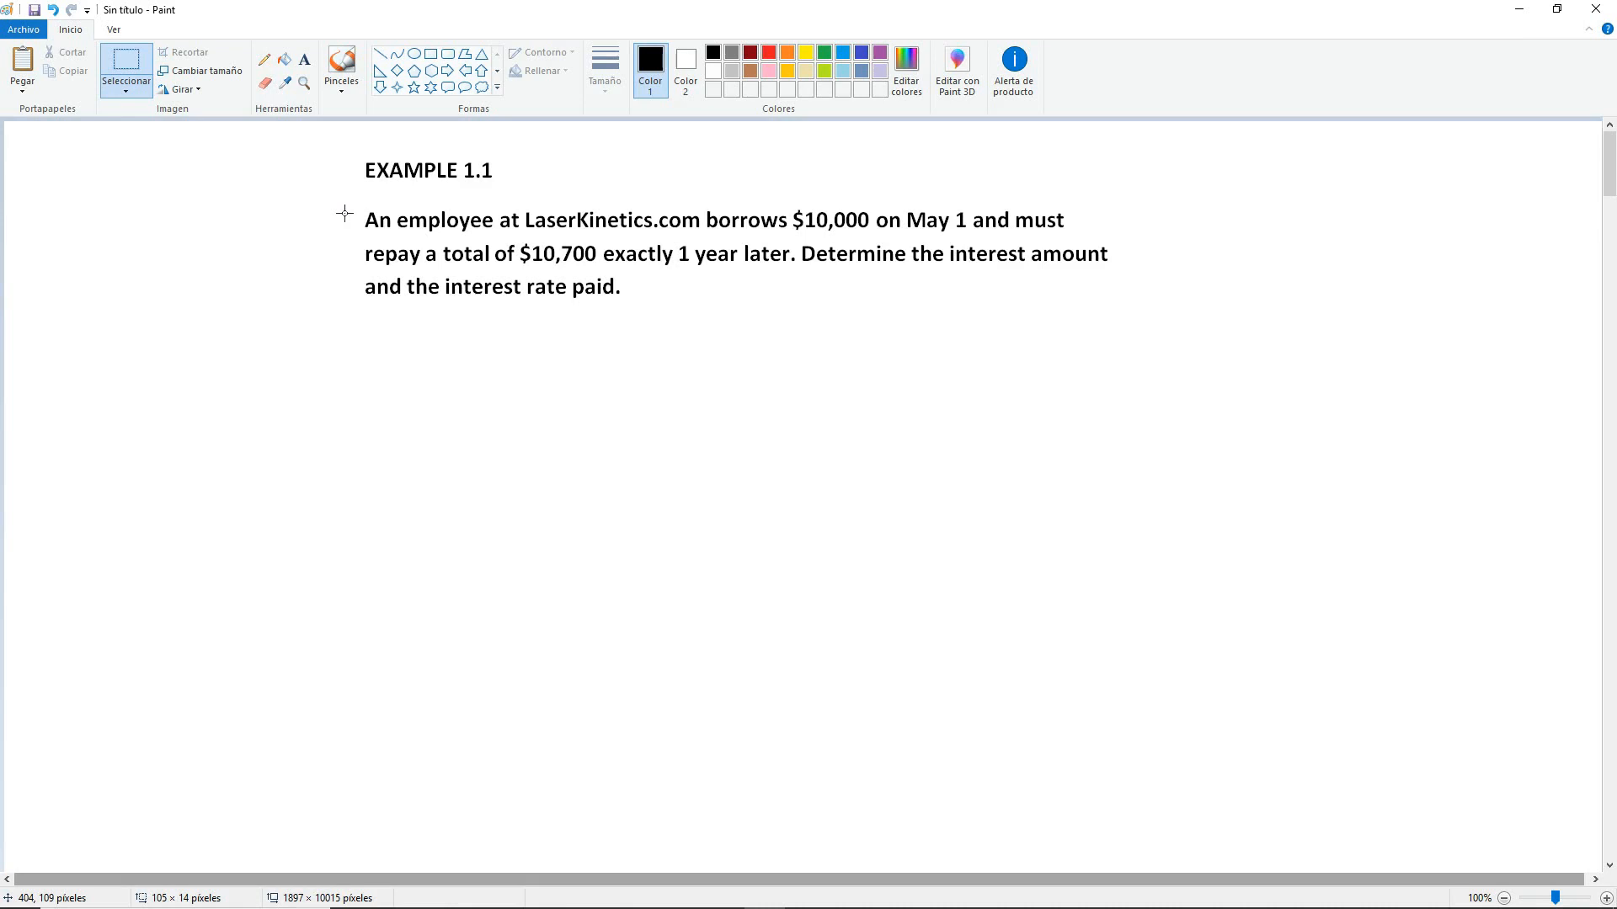
mouse_move(116, 397)
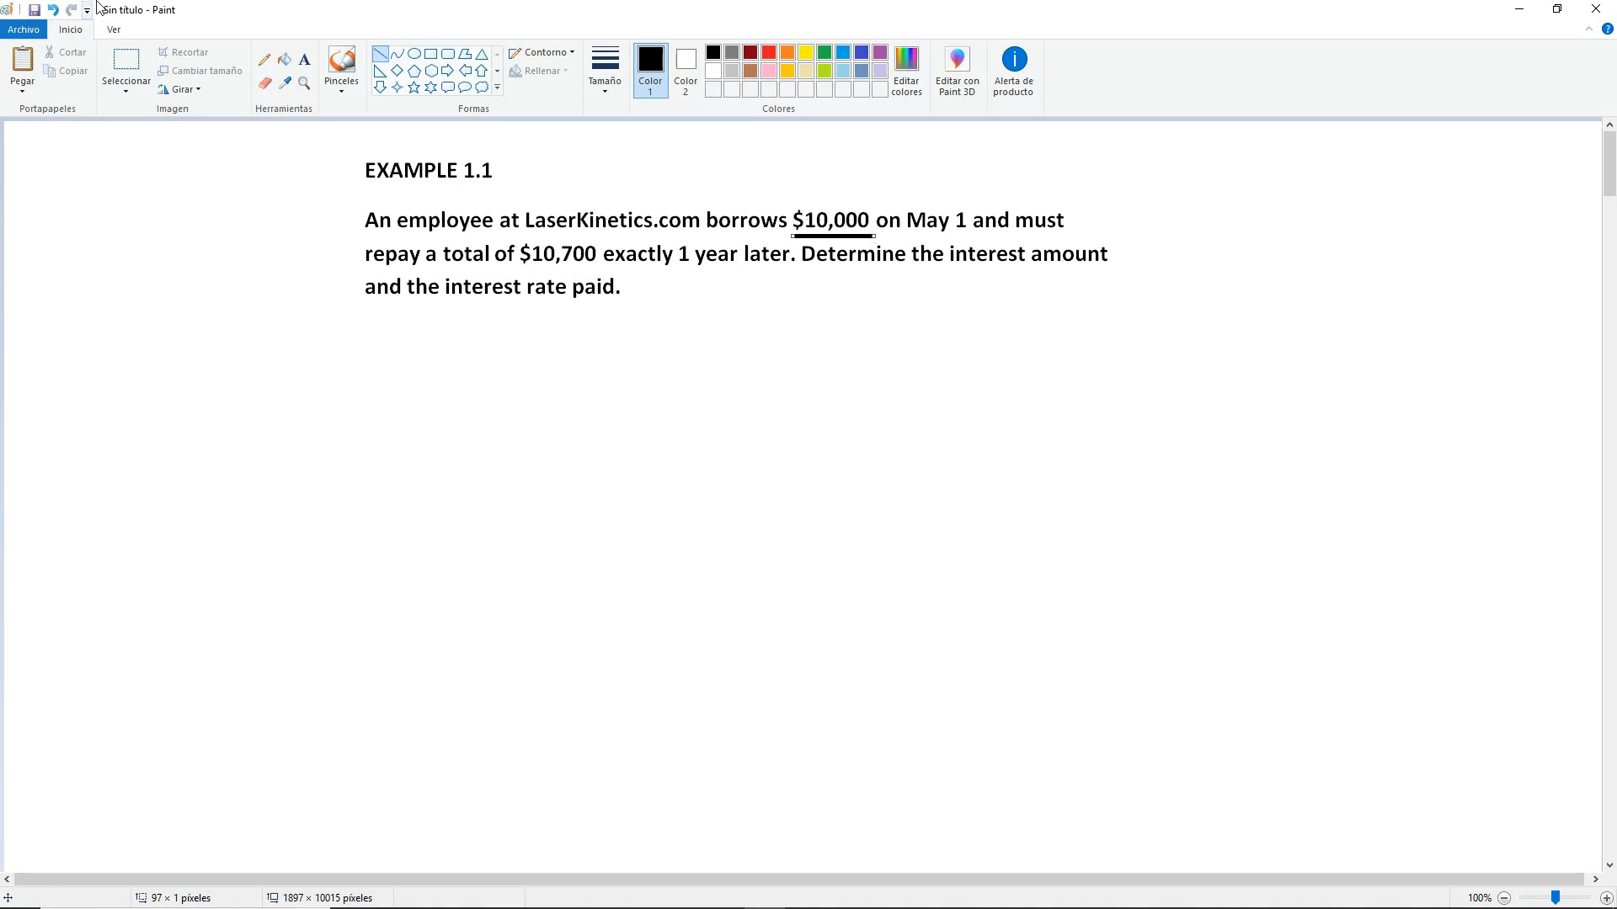
mouse_move(318, 345)
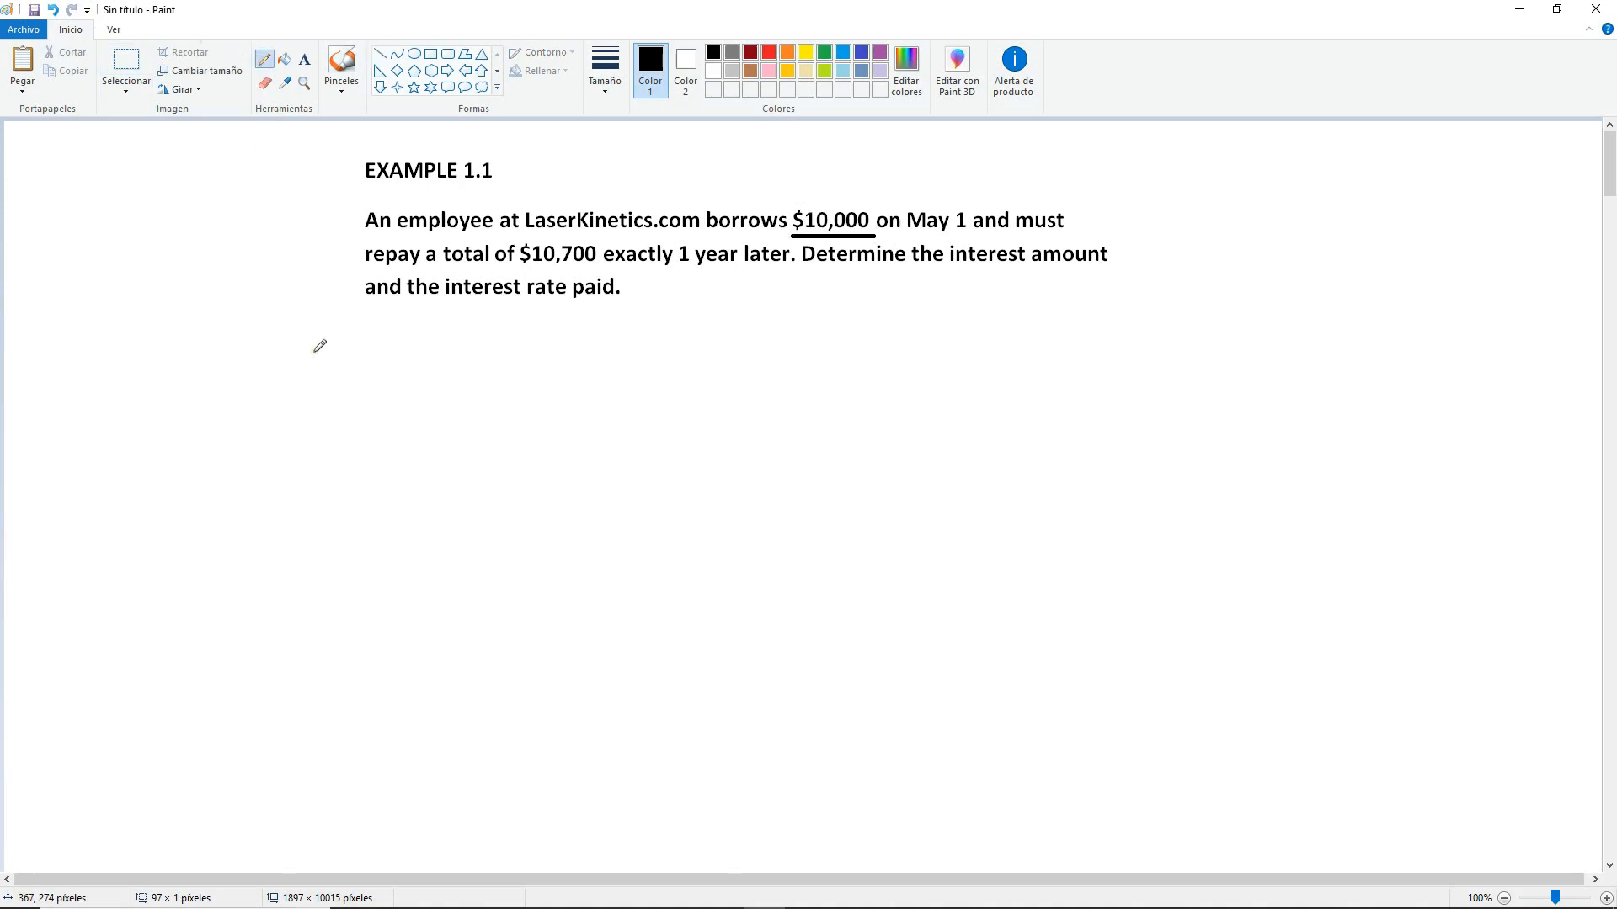
mouse_move(416, 223)
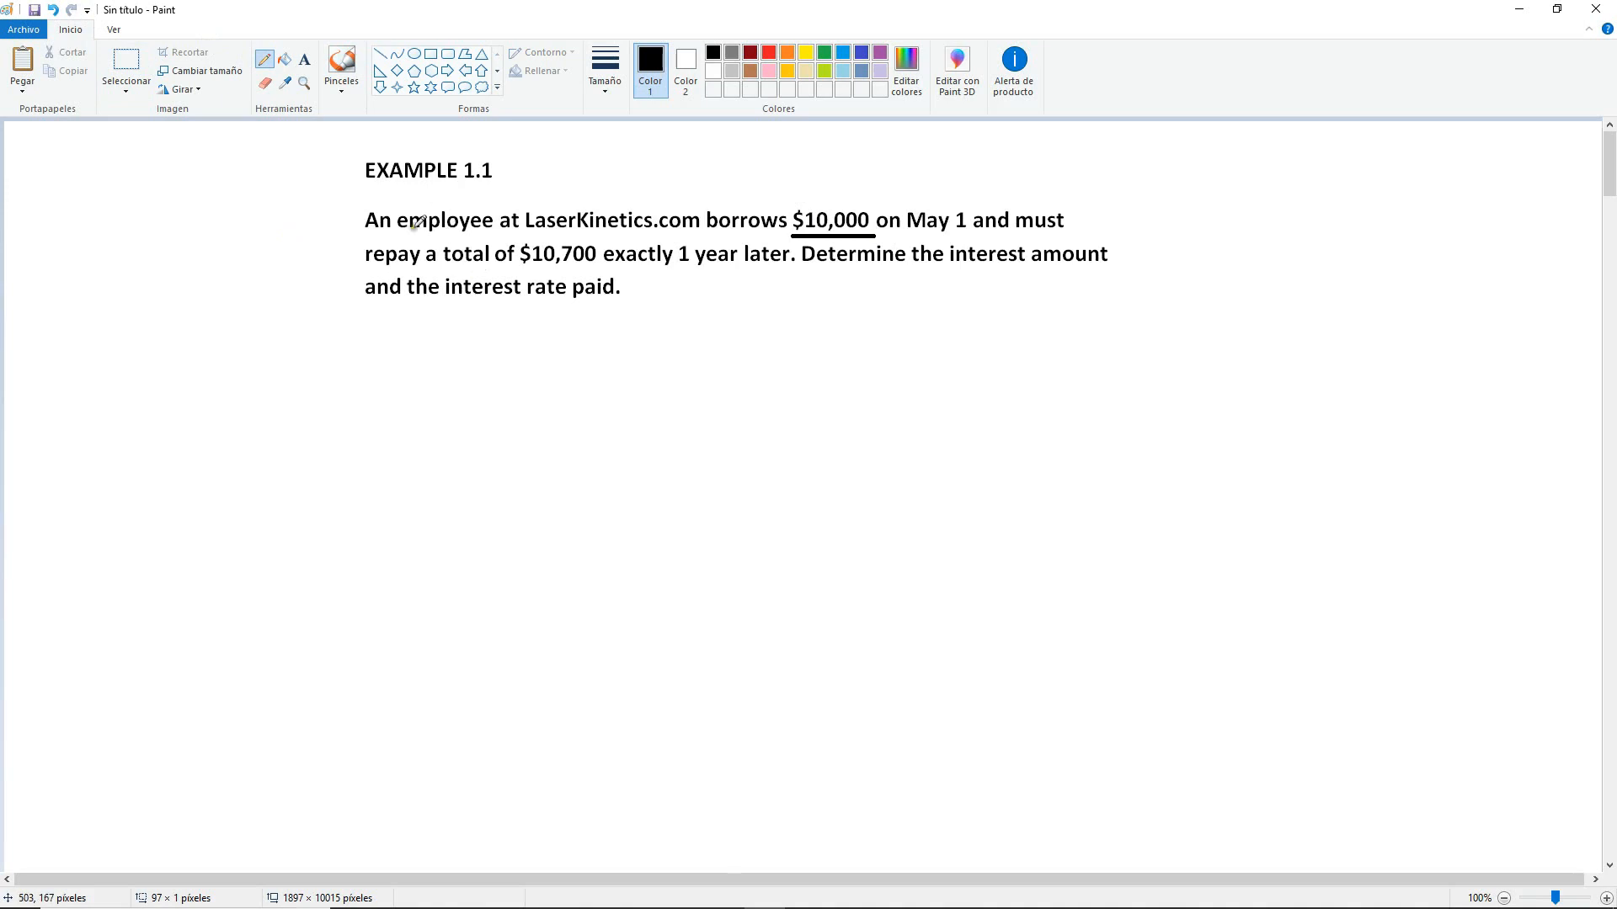
mouse_move(401, 320)
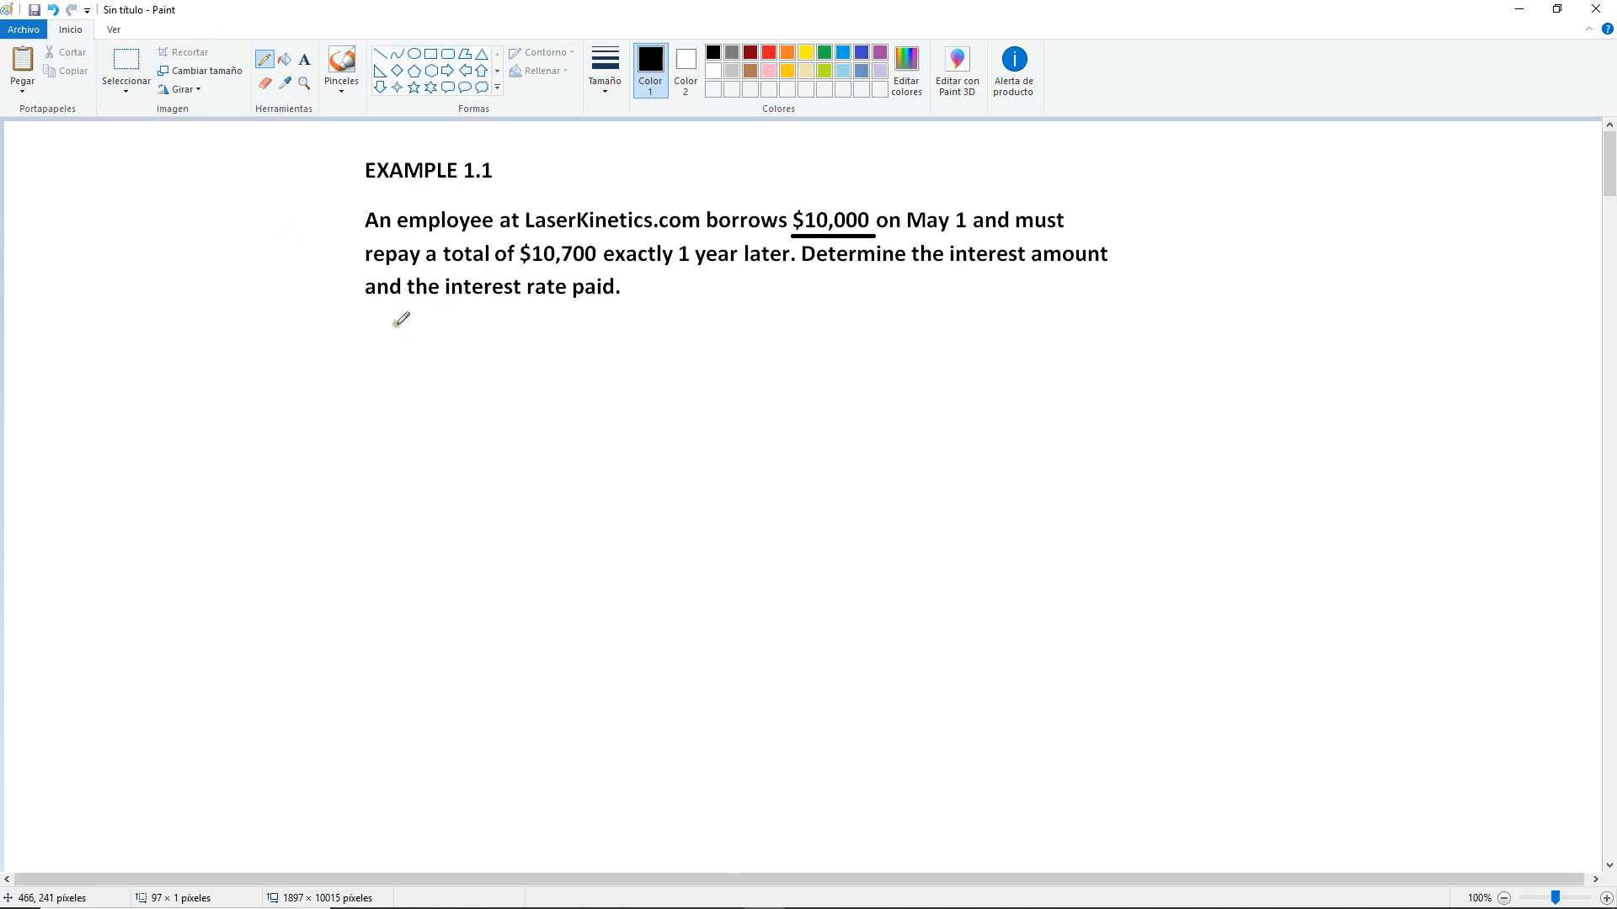
mouse_move(371, 310)
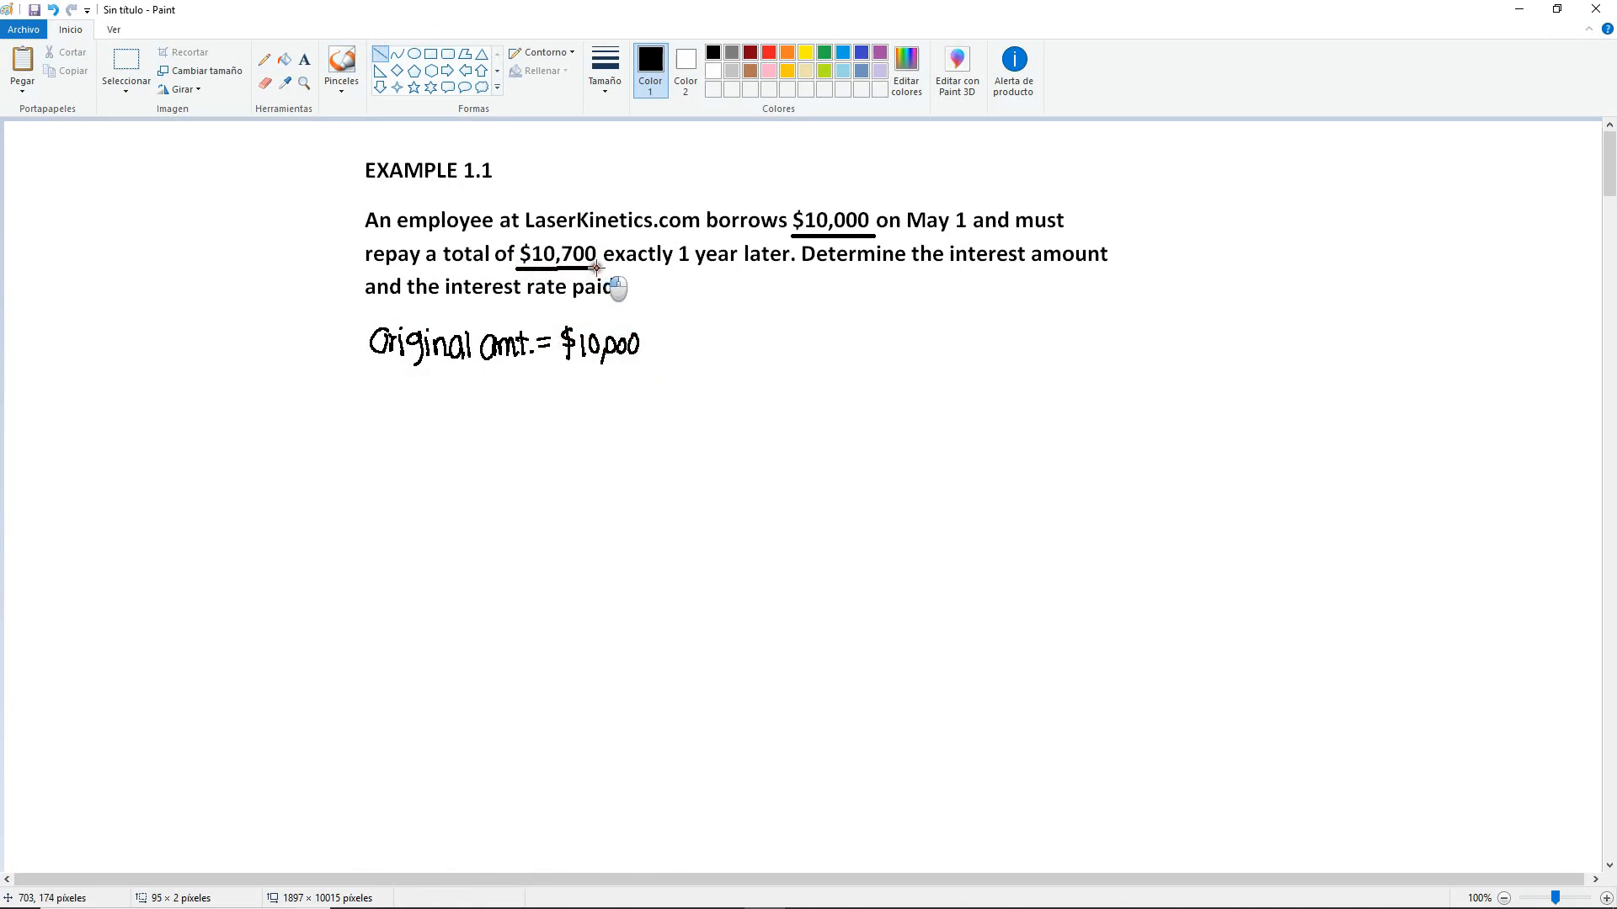
mouse_move(591, 209)
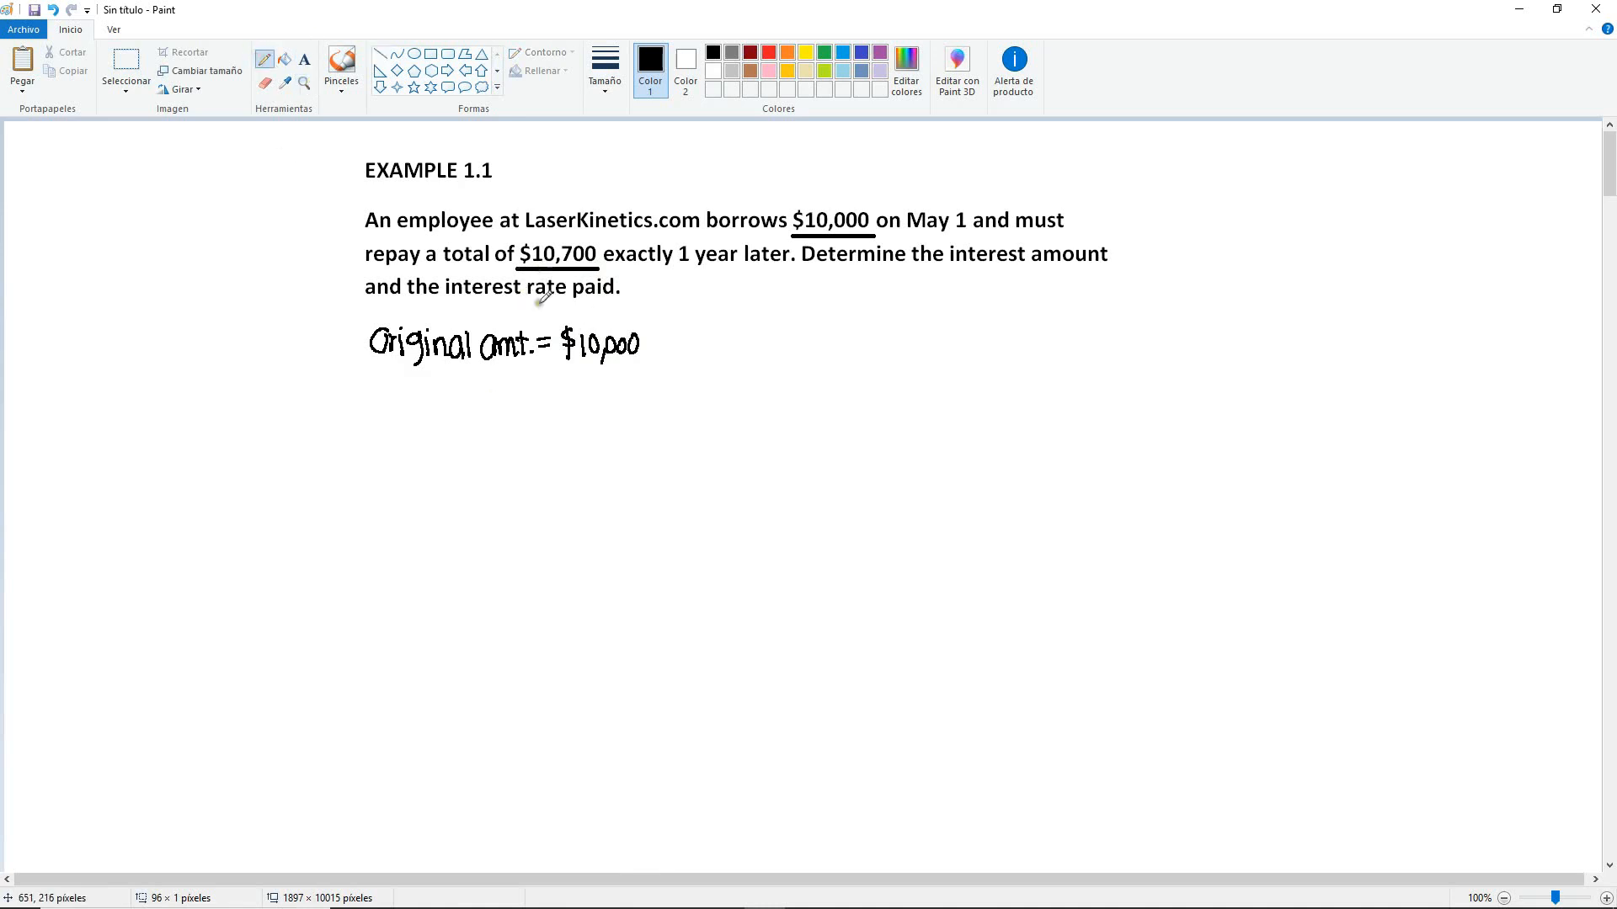
mouse_move(484, 412)
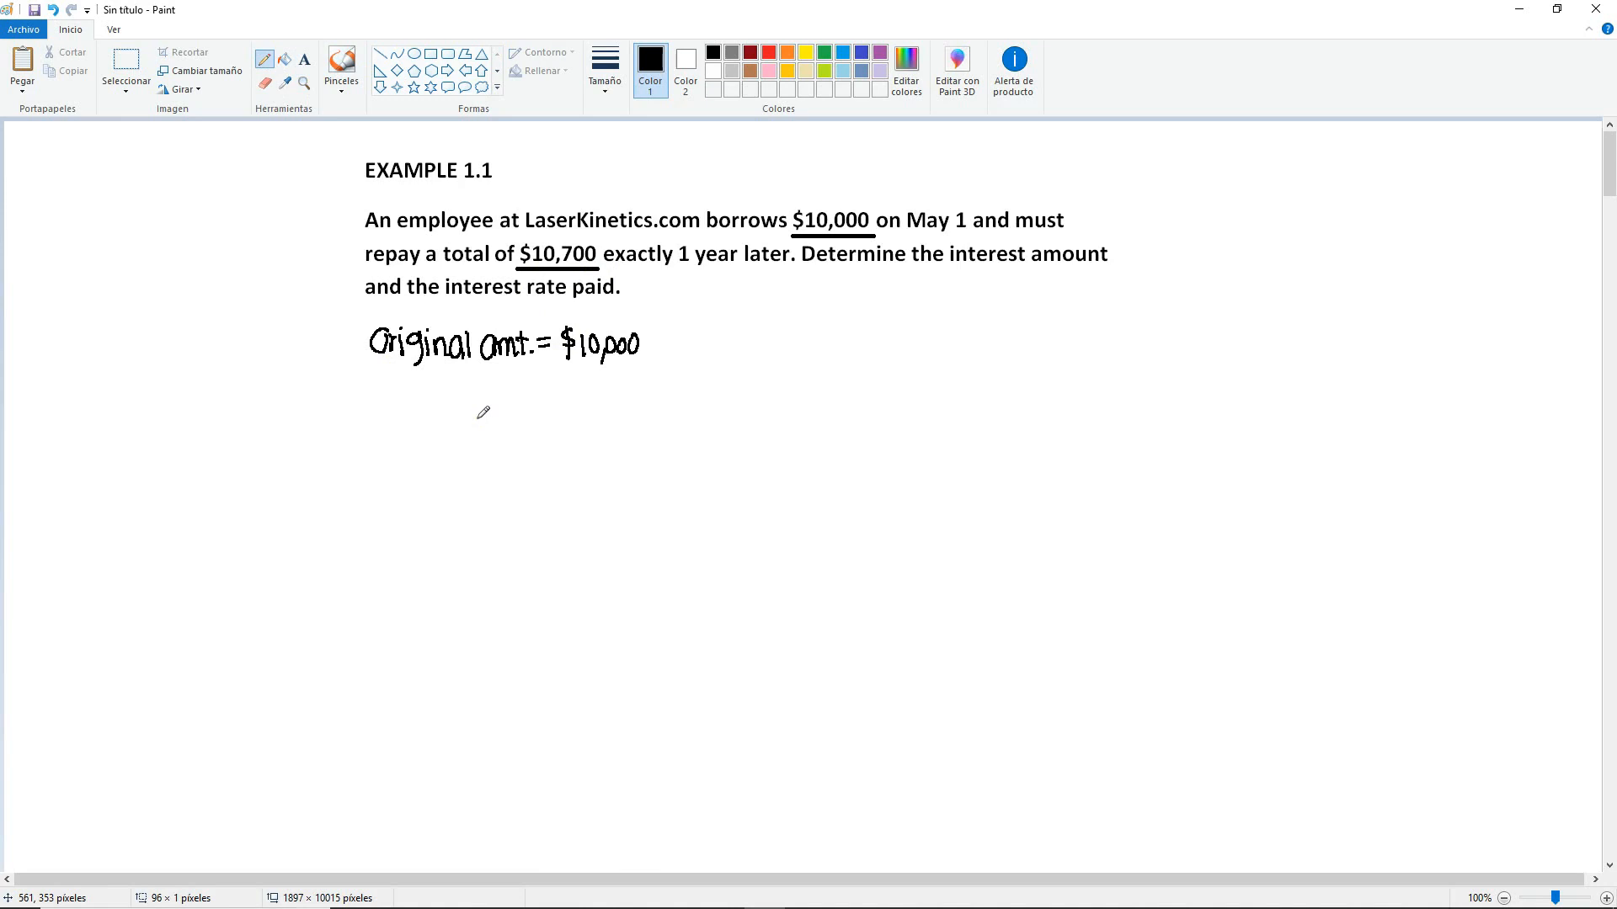
mouse_move(384, 379)
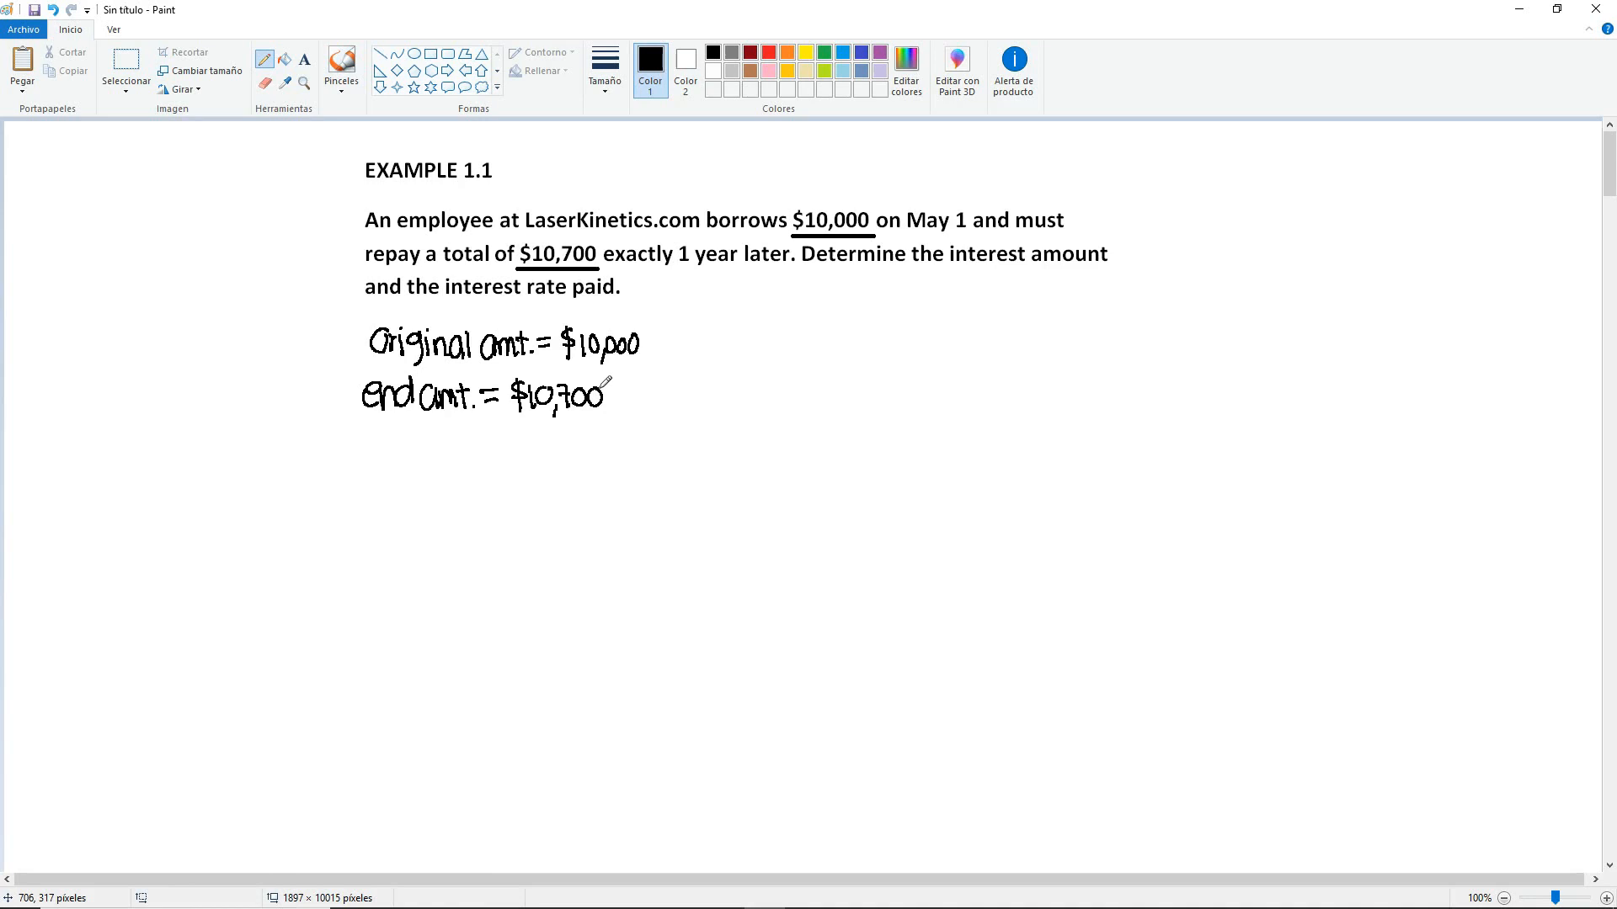
mouse_move(372, 440)
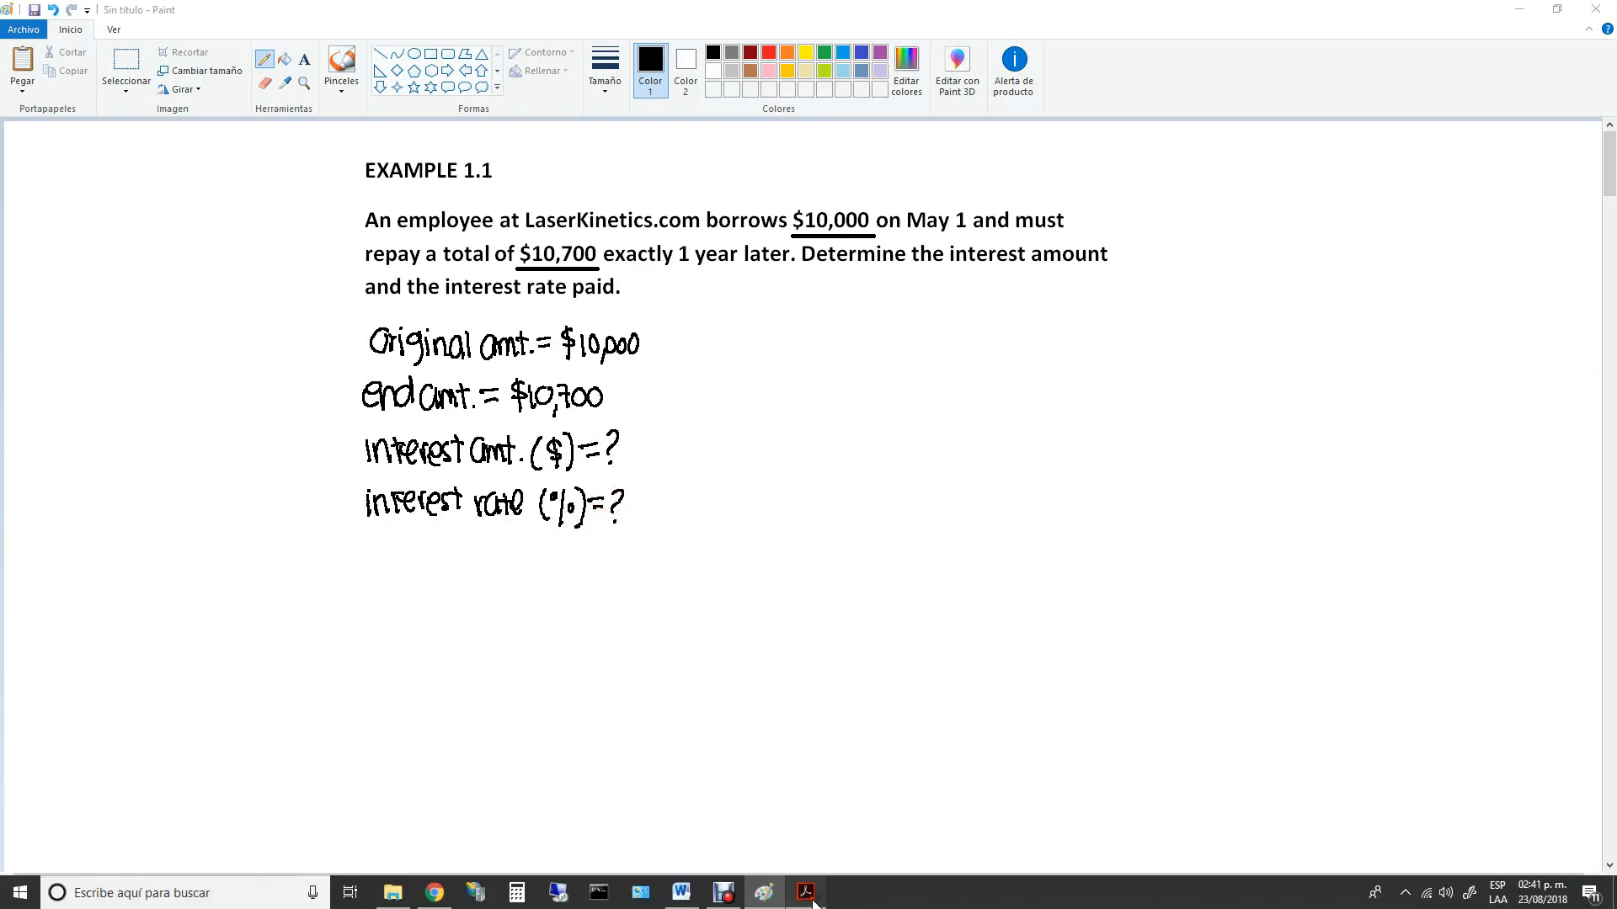
click(807, 893)
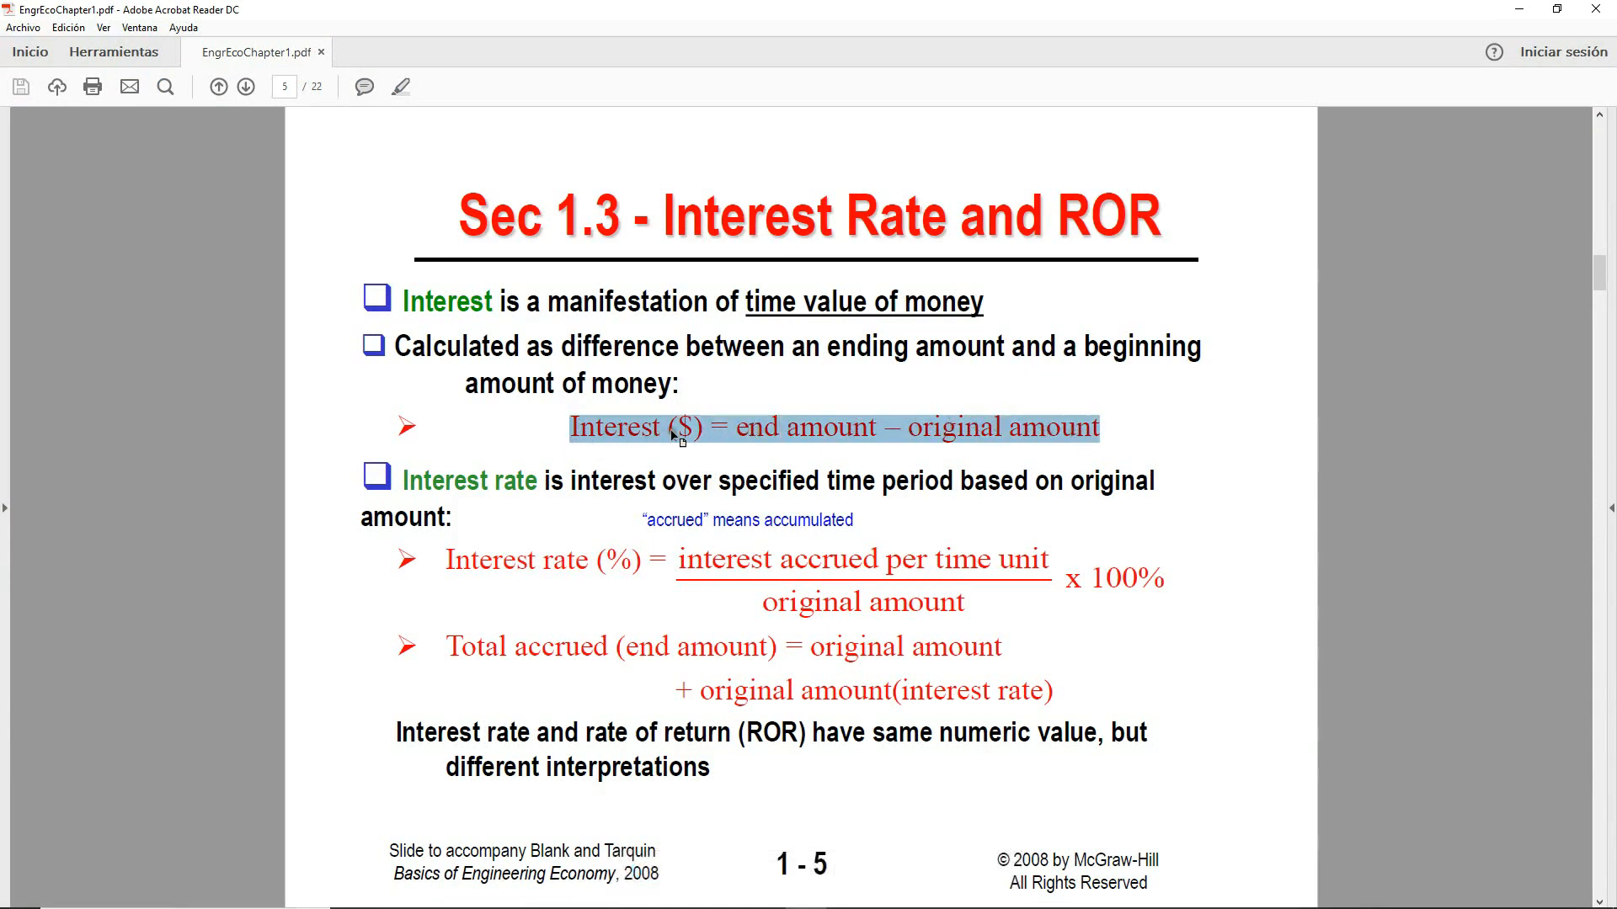
mouse_move(798, 442)
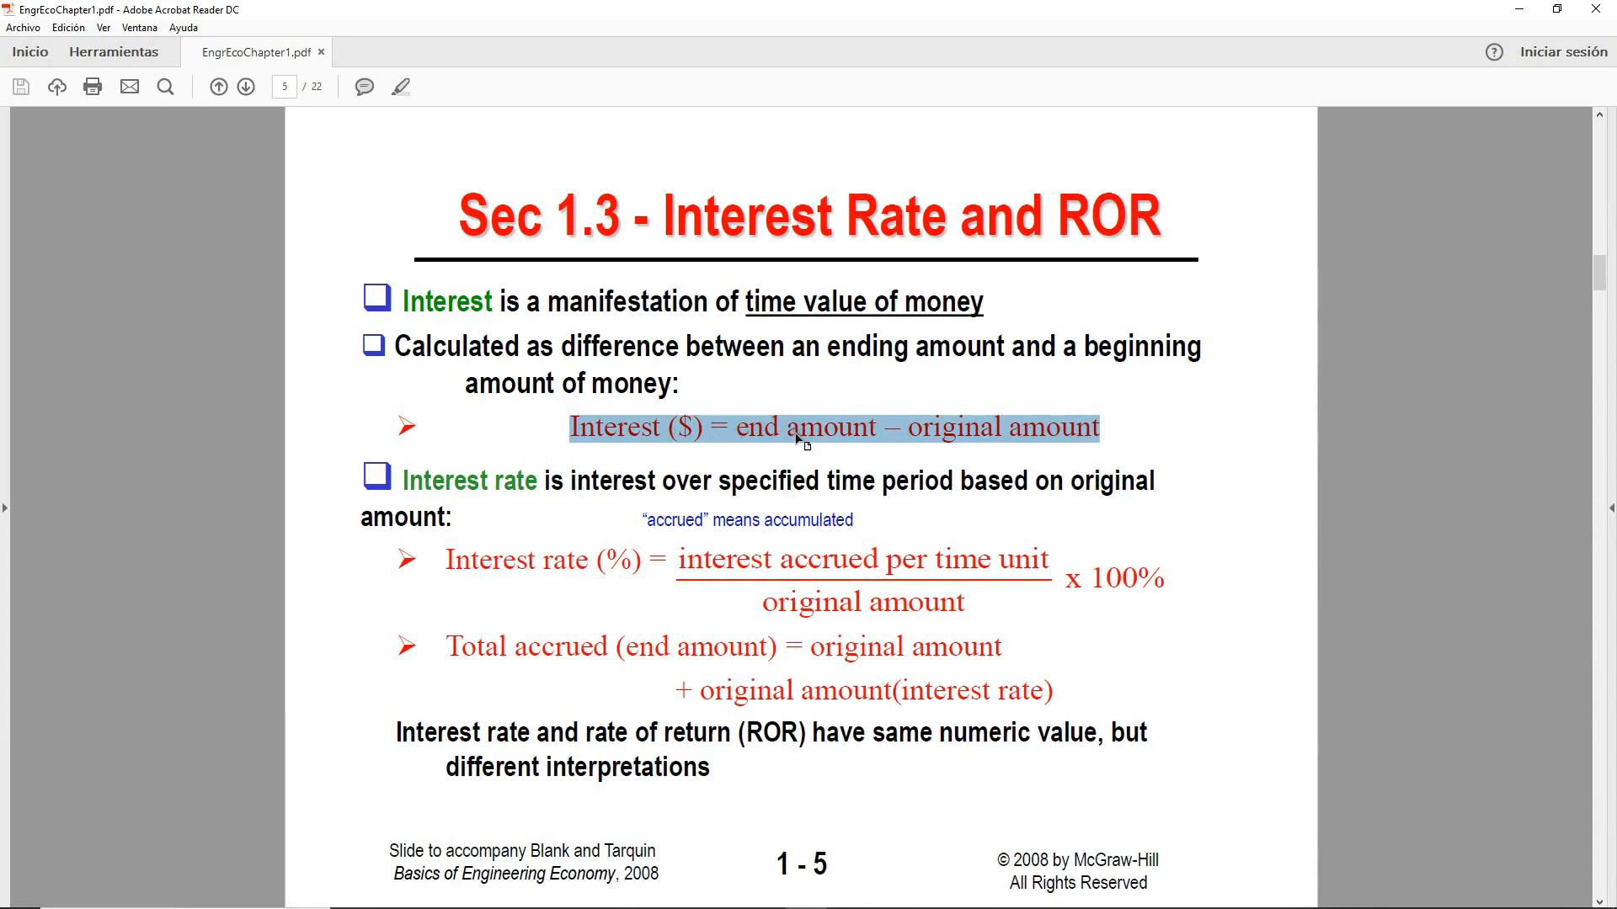
mouse_move(892, 421)
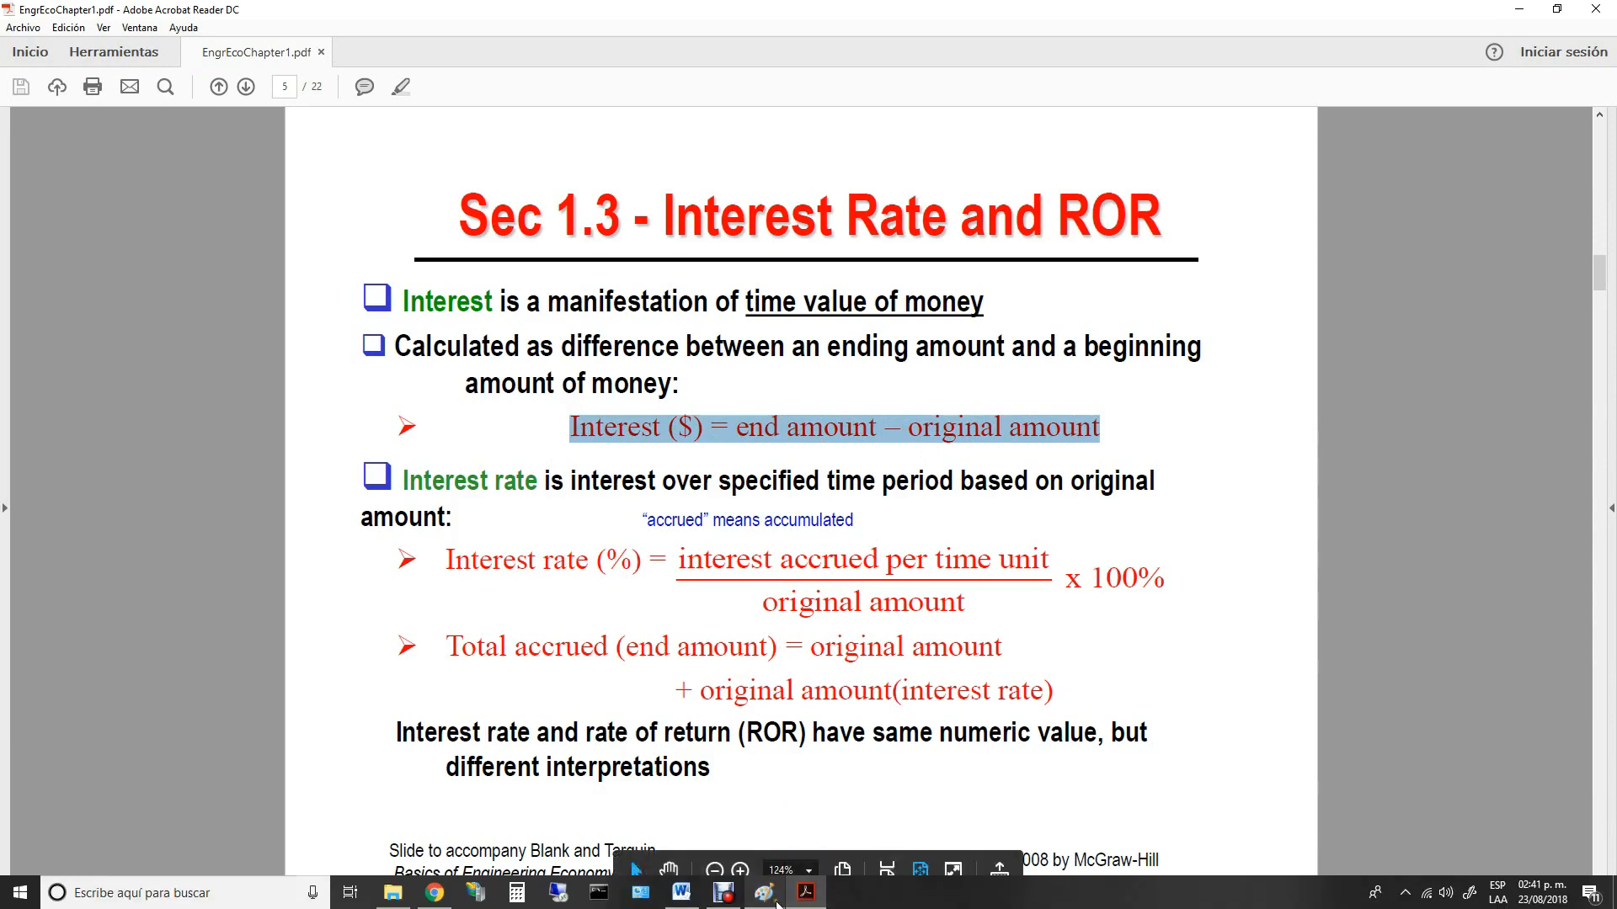
click(765, 893)
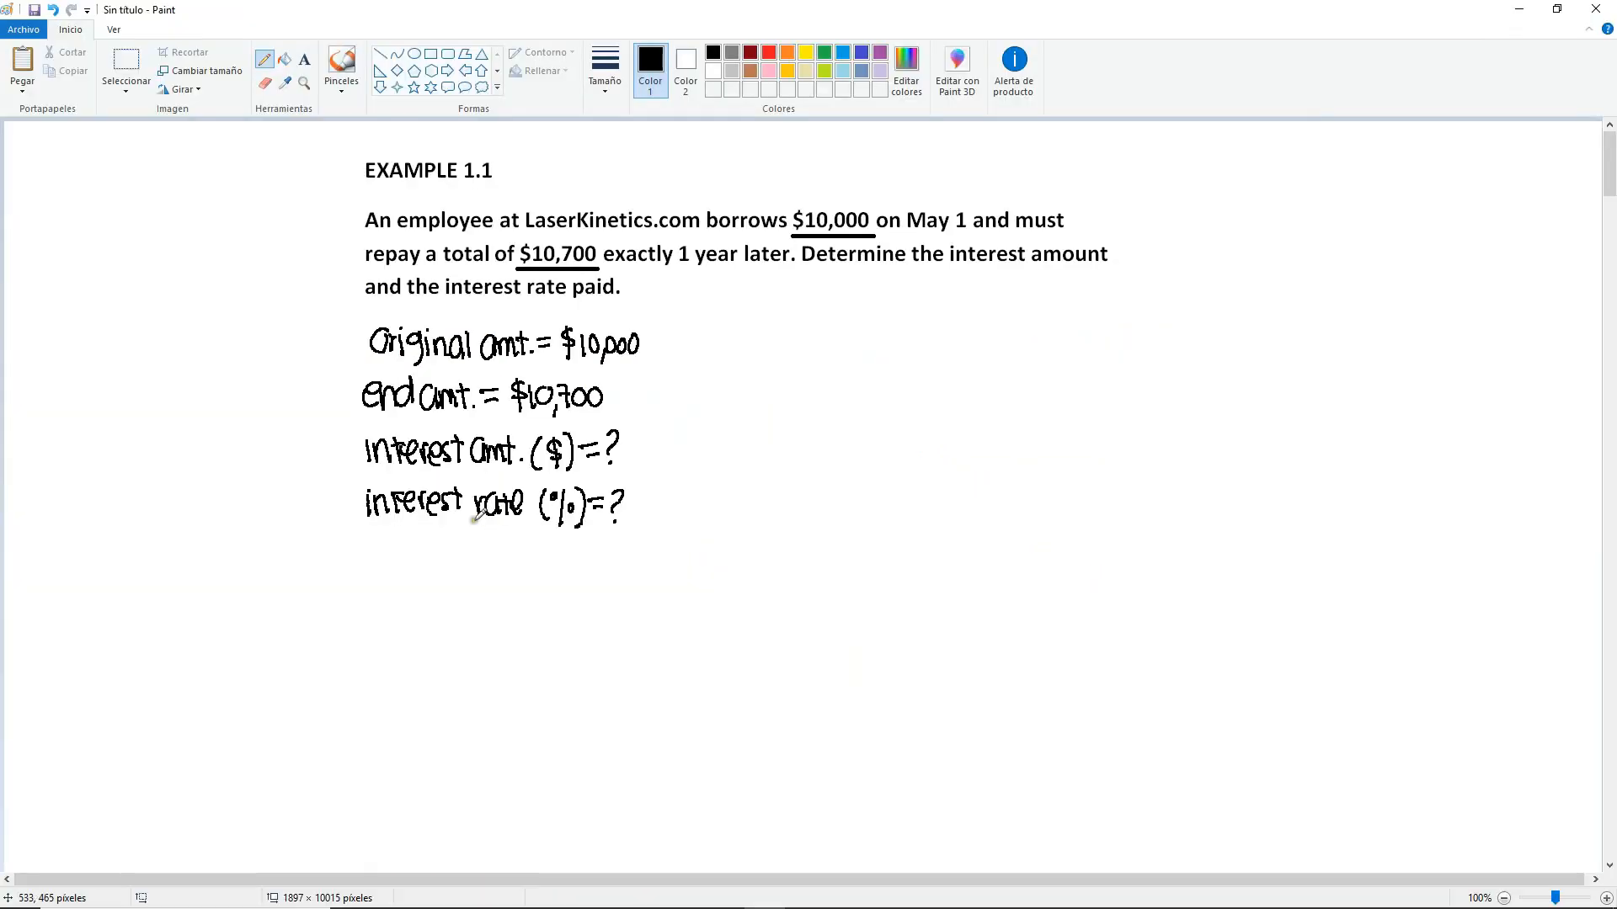
mouse_move(373, 549)
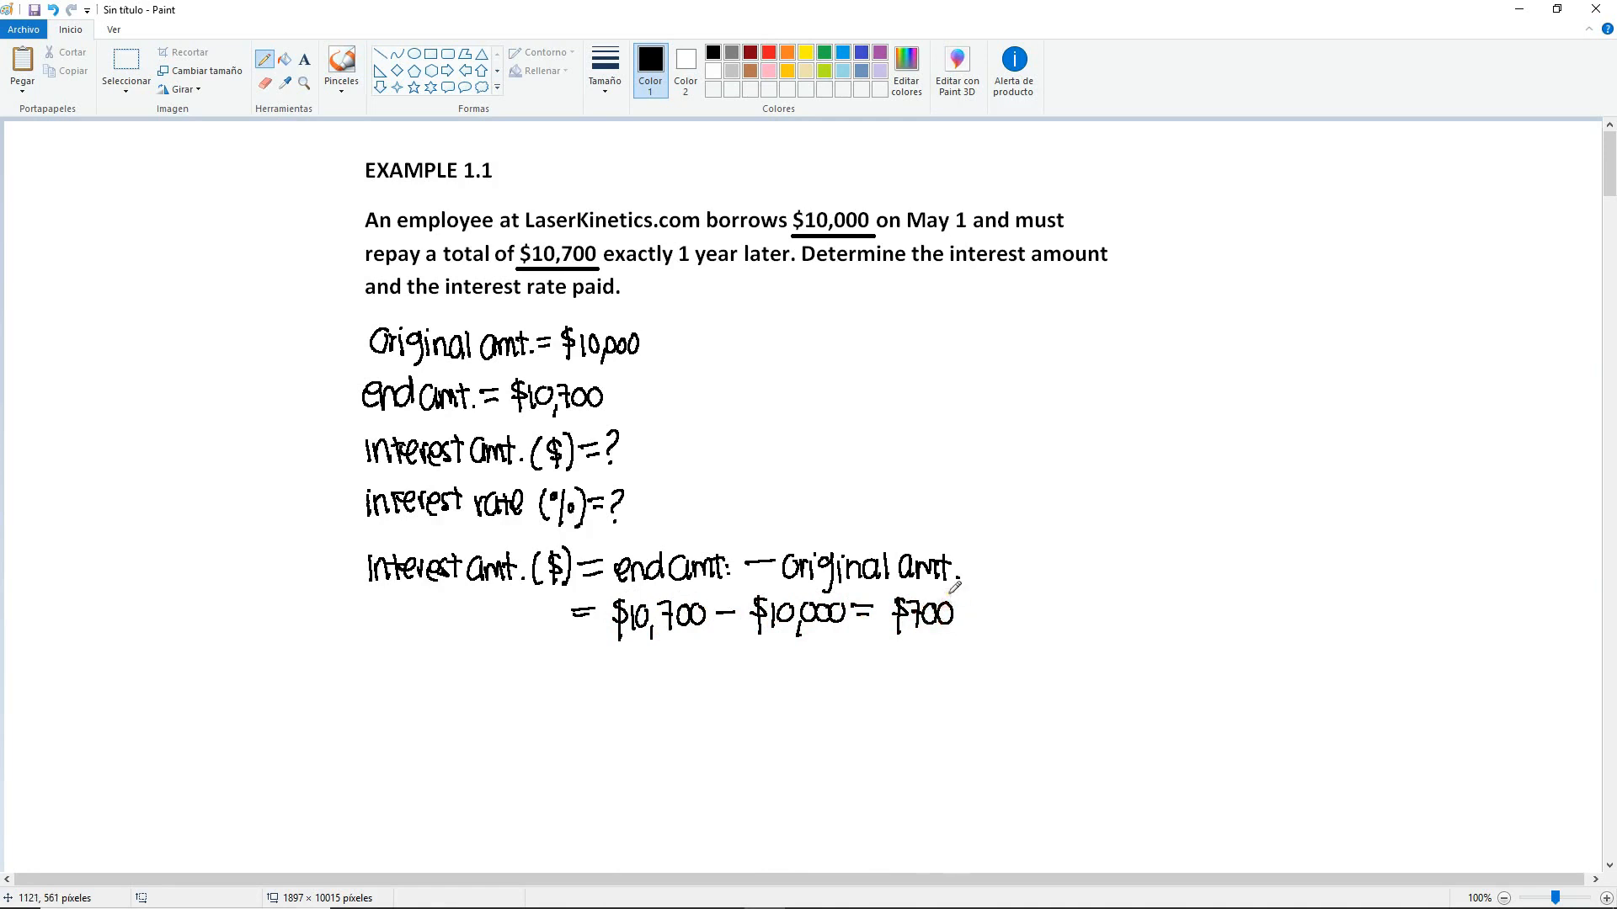
- Box the $700 interest result in yellow, return to black, then go back to the slides PDF
click(805, 52)
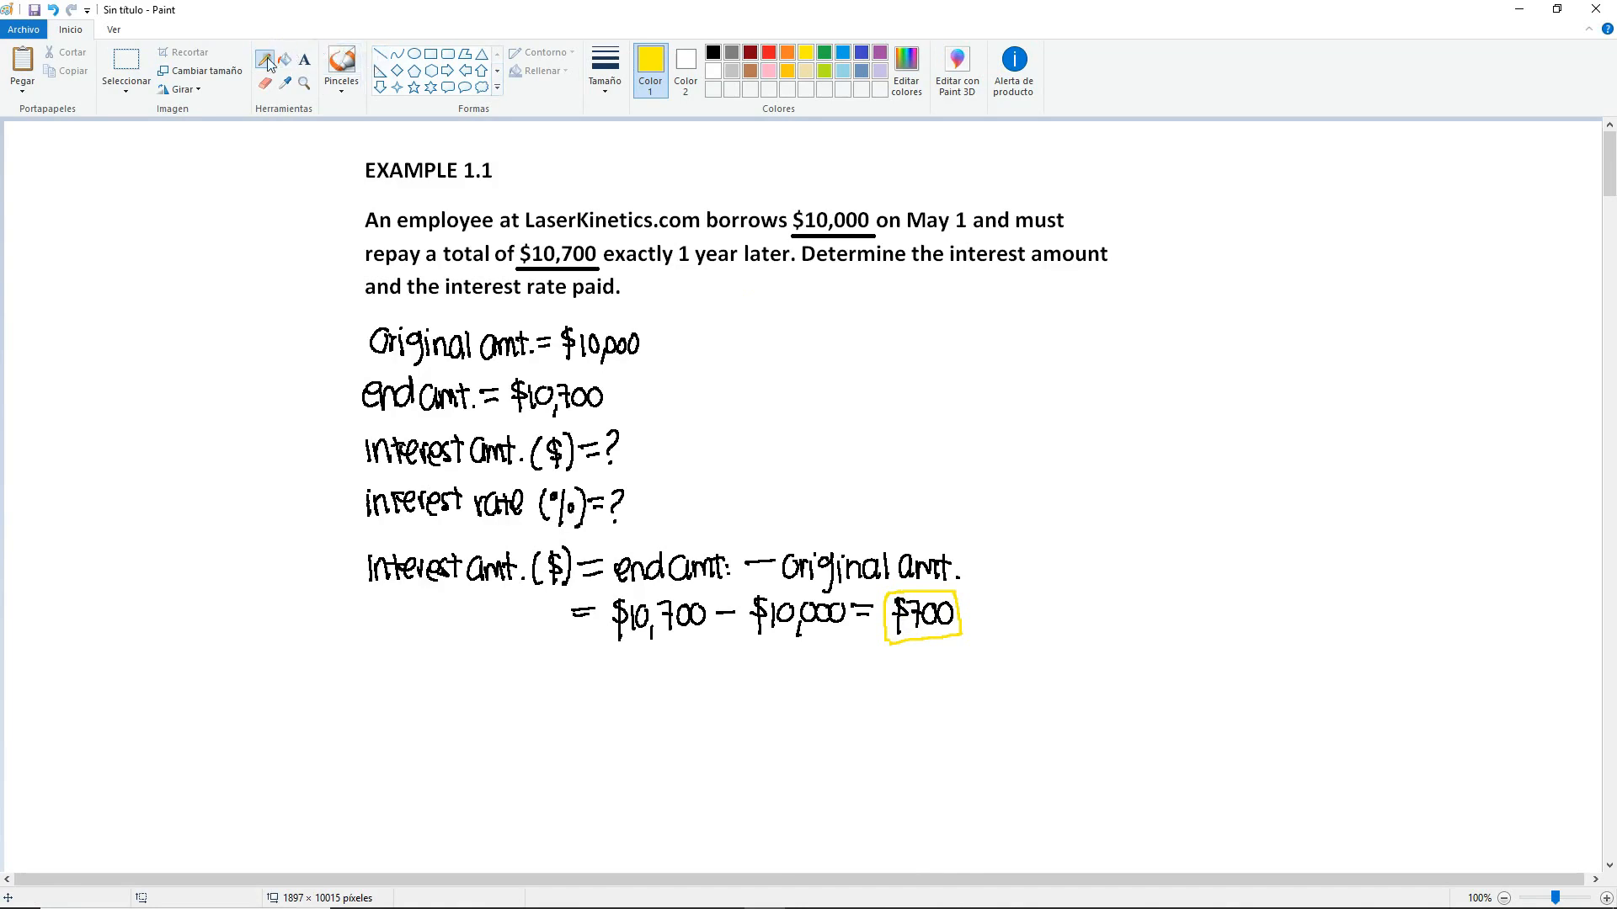
click(713, 53)
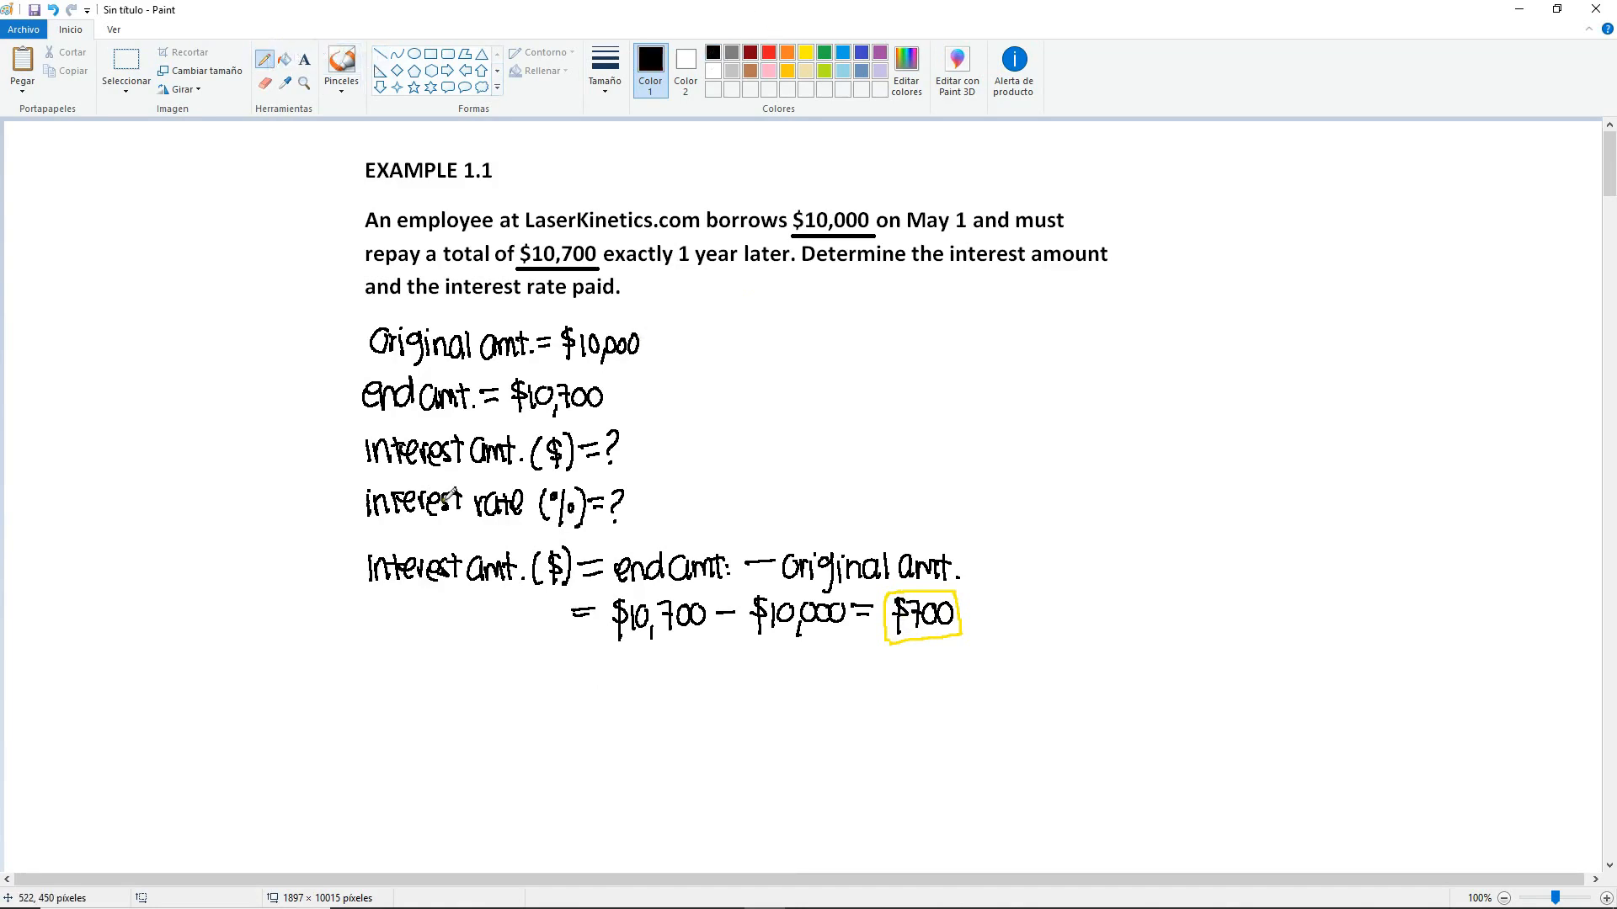
click(805, 893)
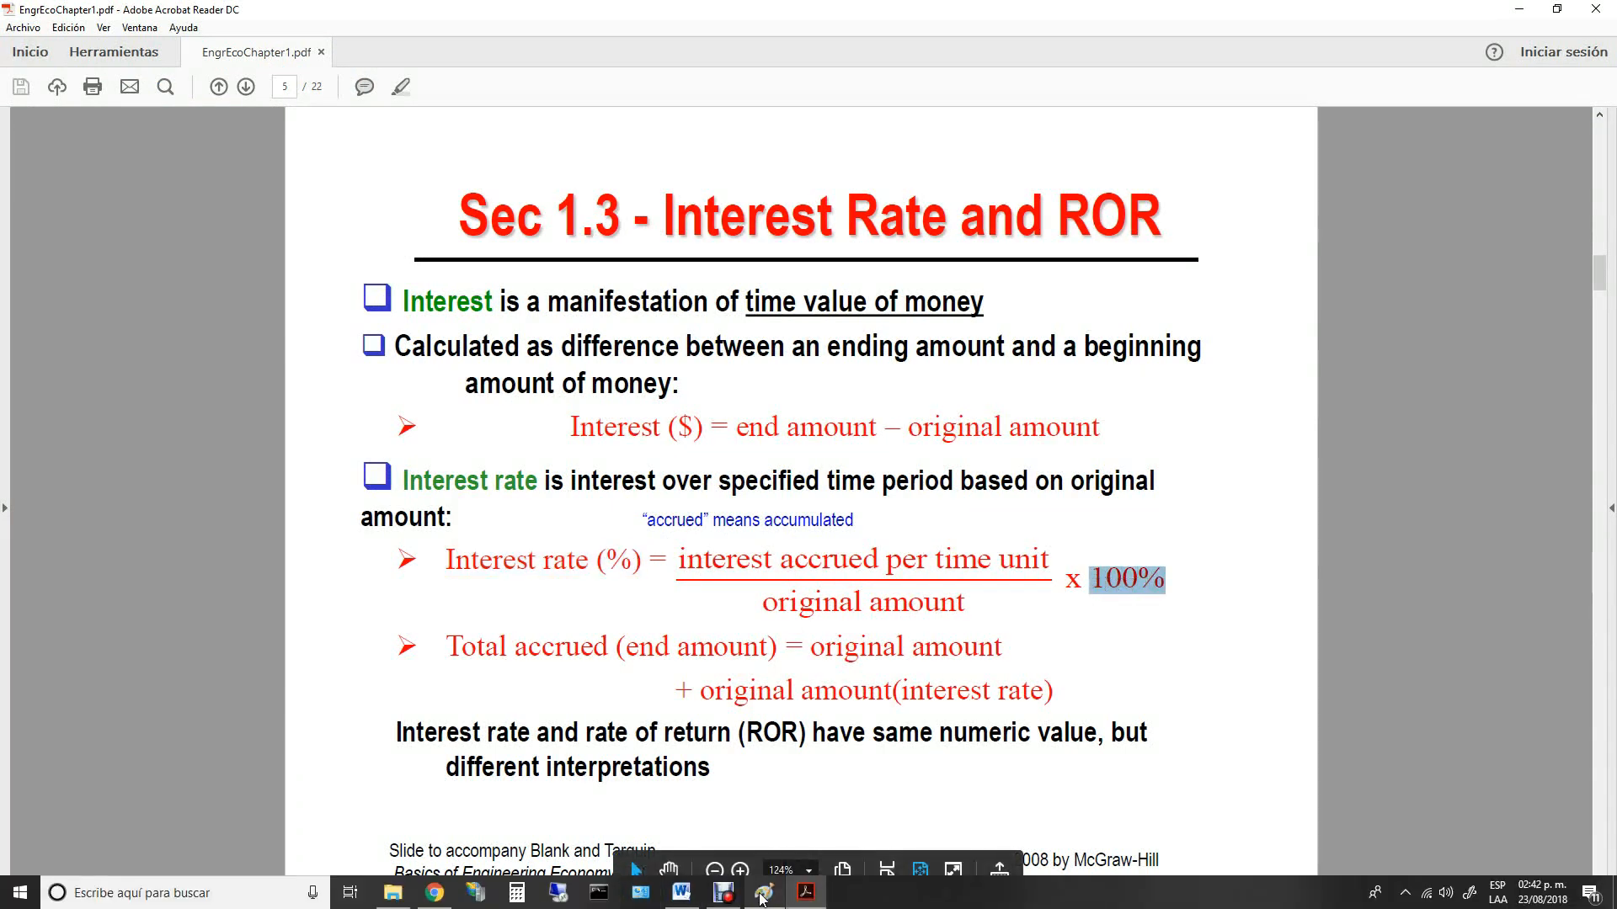
click(761, 893)
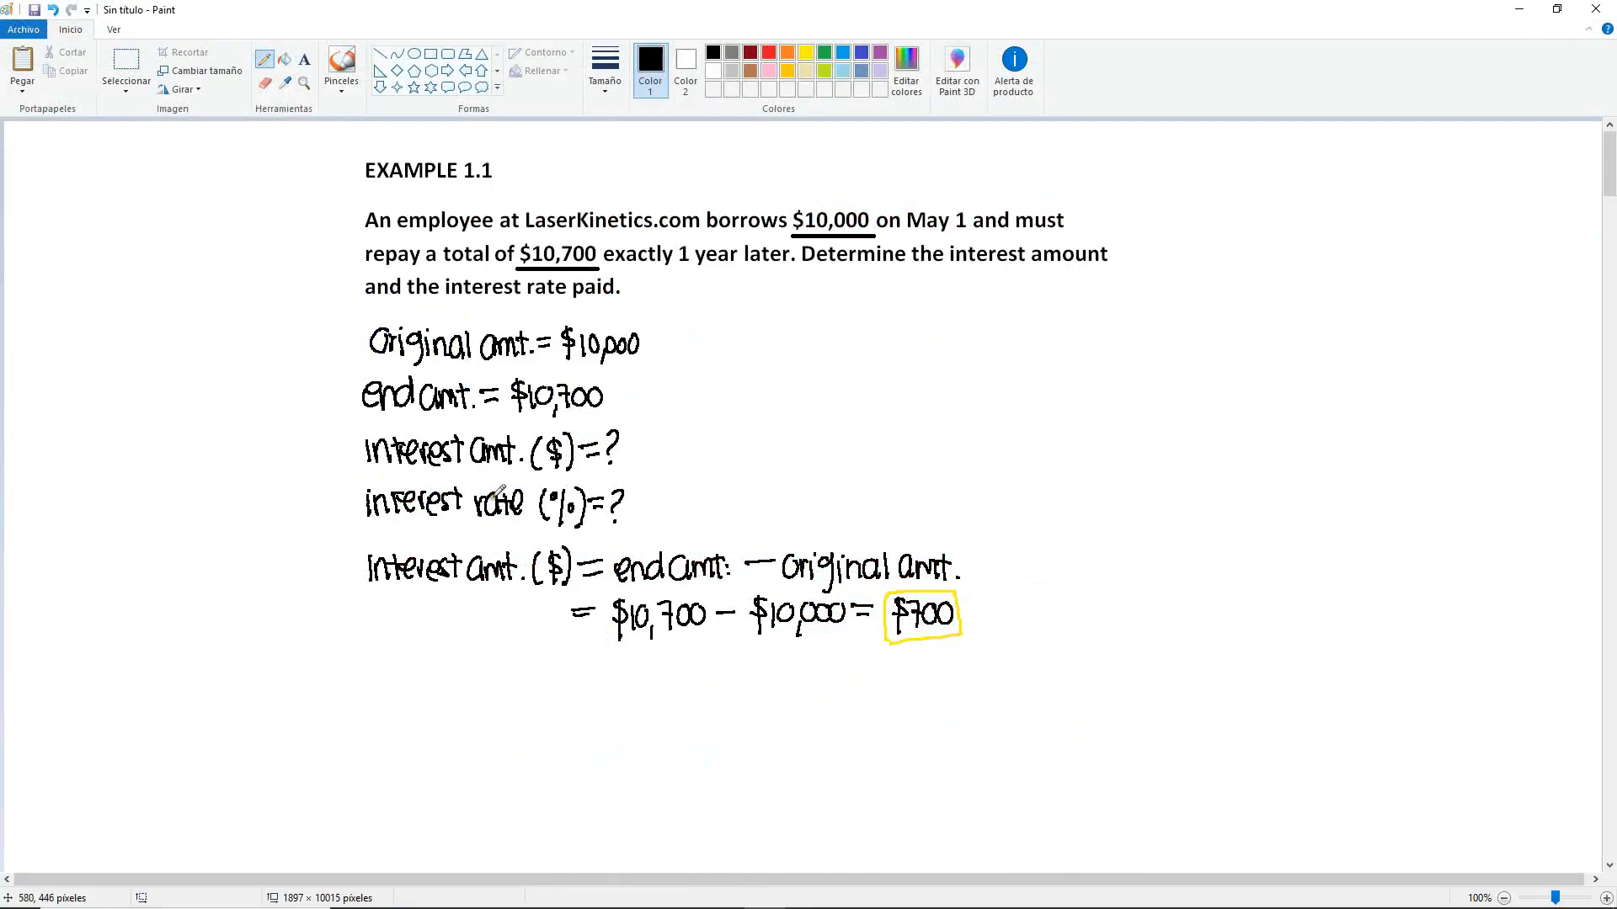
mouse_move(388, 669)
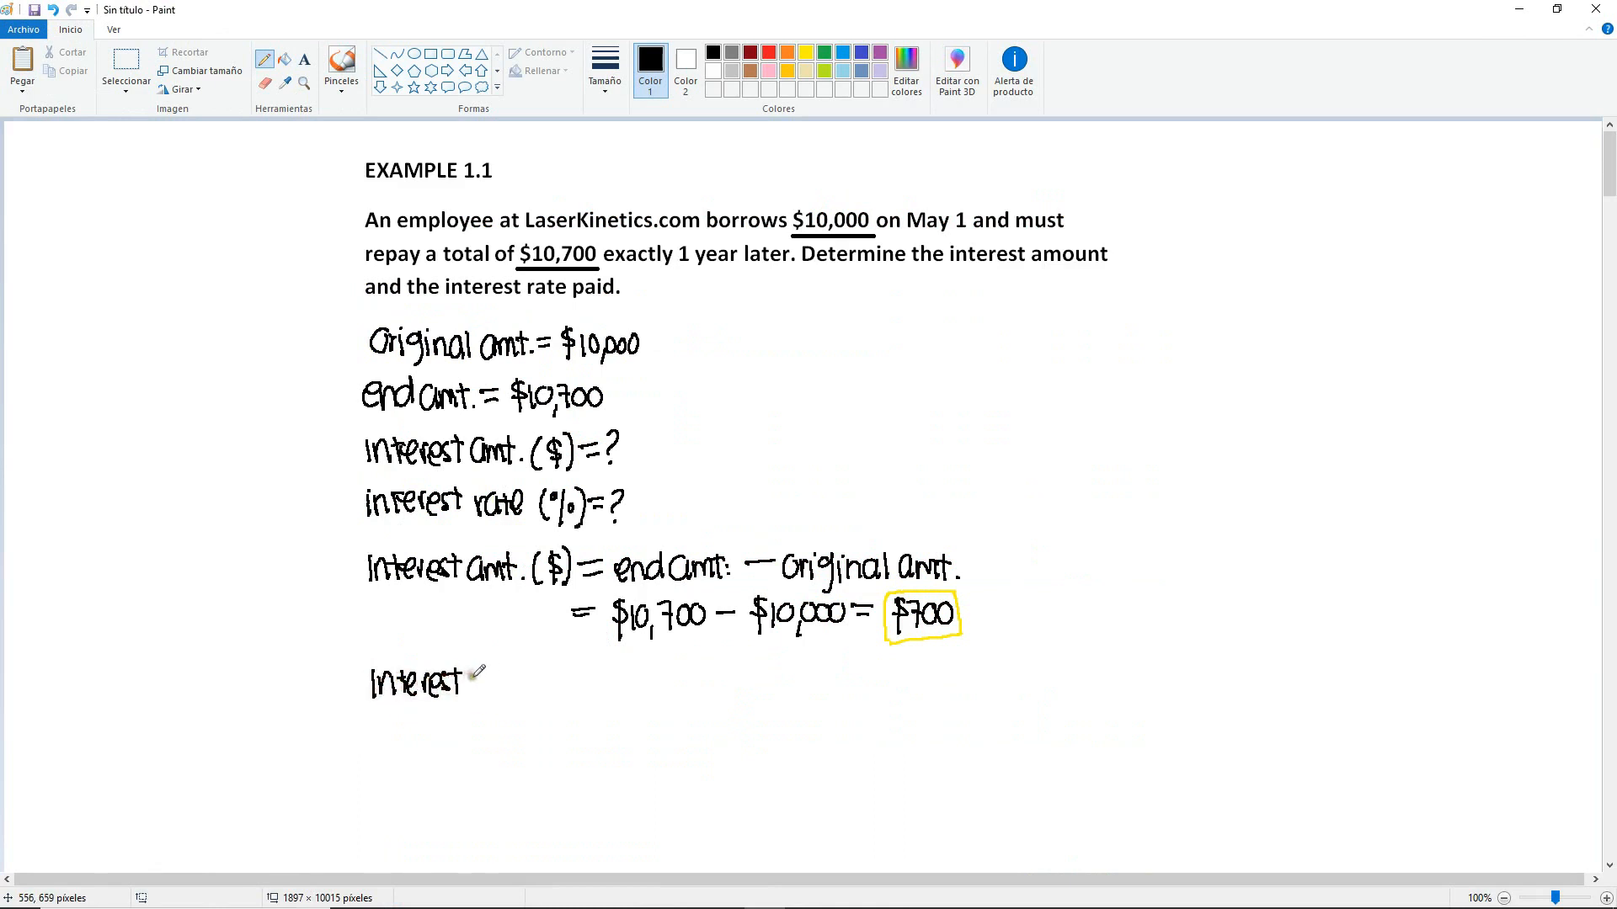
mouse_move(505, 680)
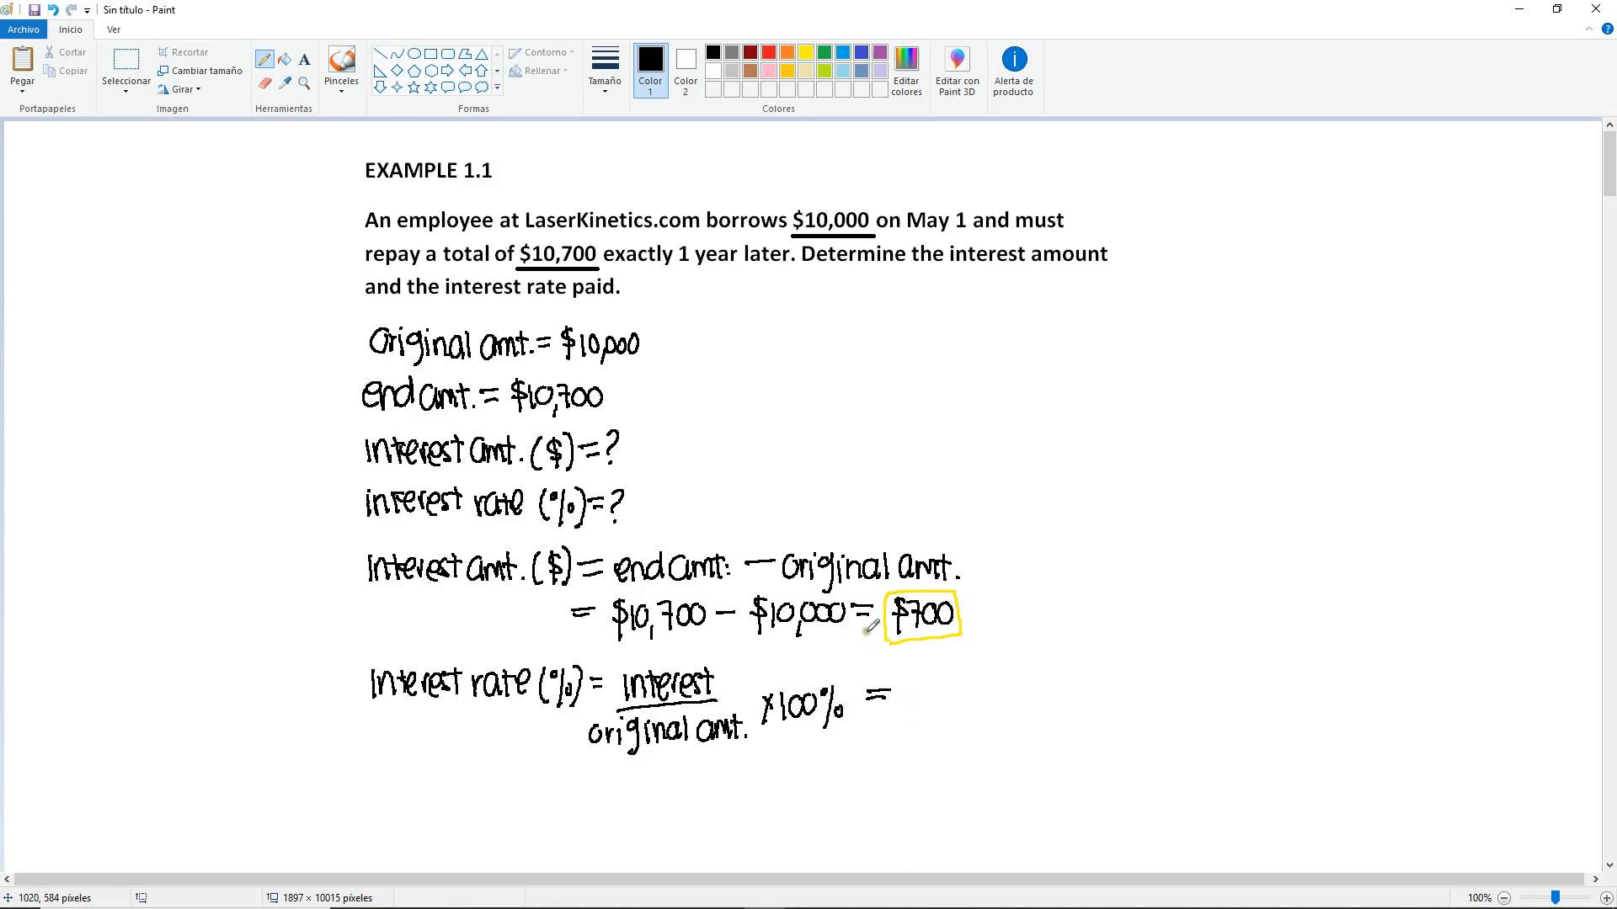
mouse_move(727, 647)
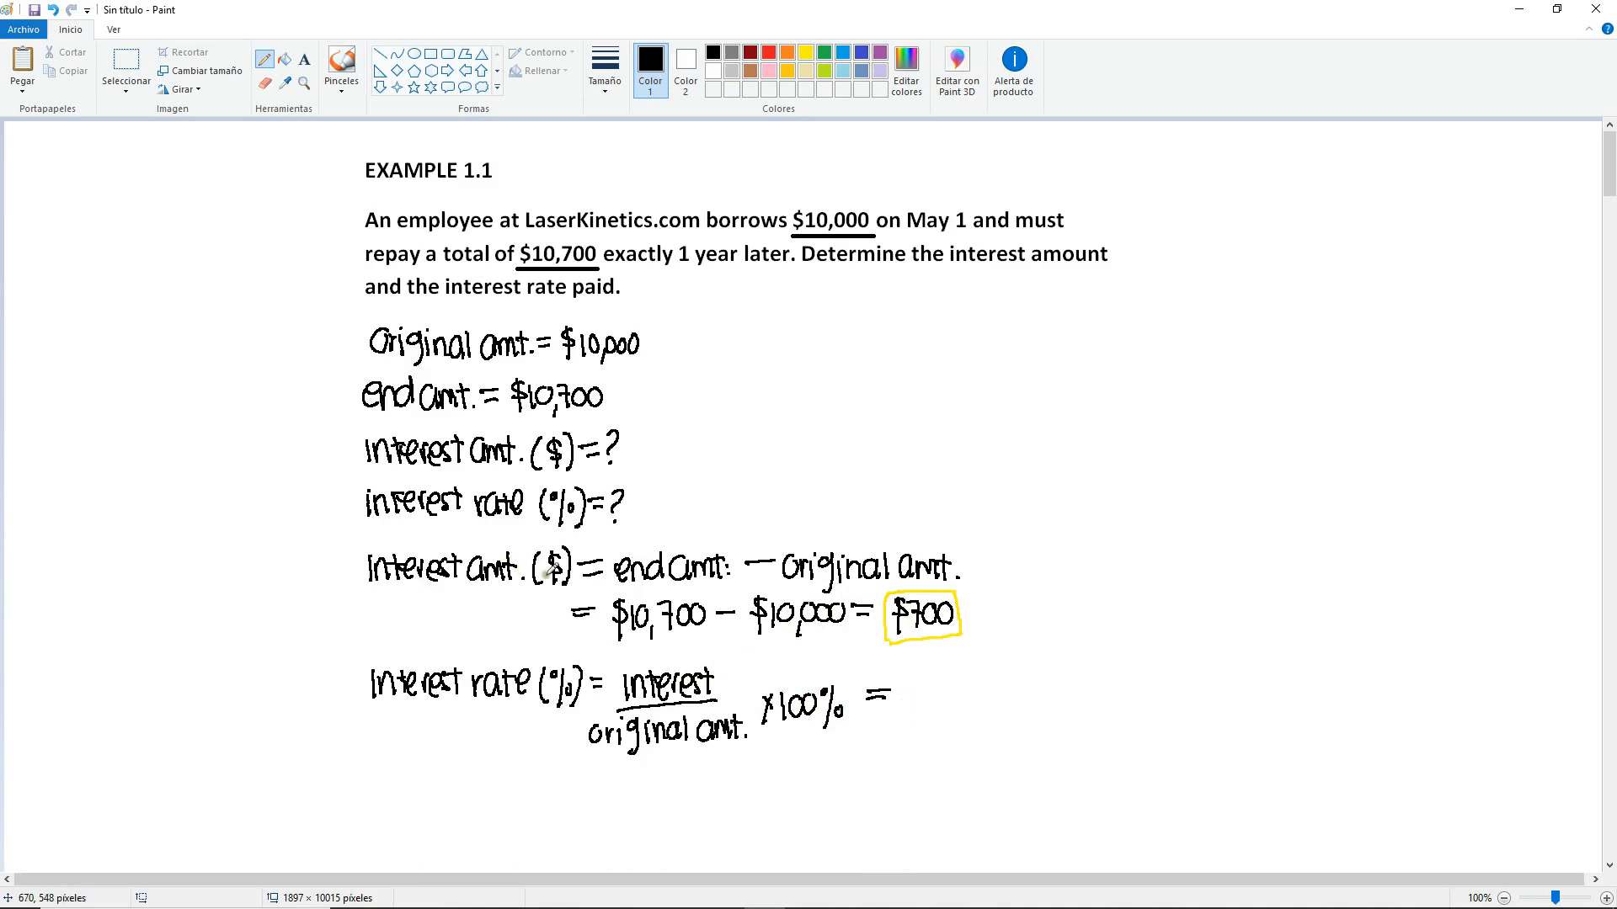
mouse_move(940, 667)
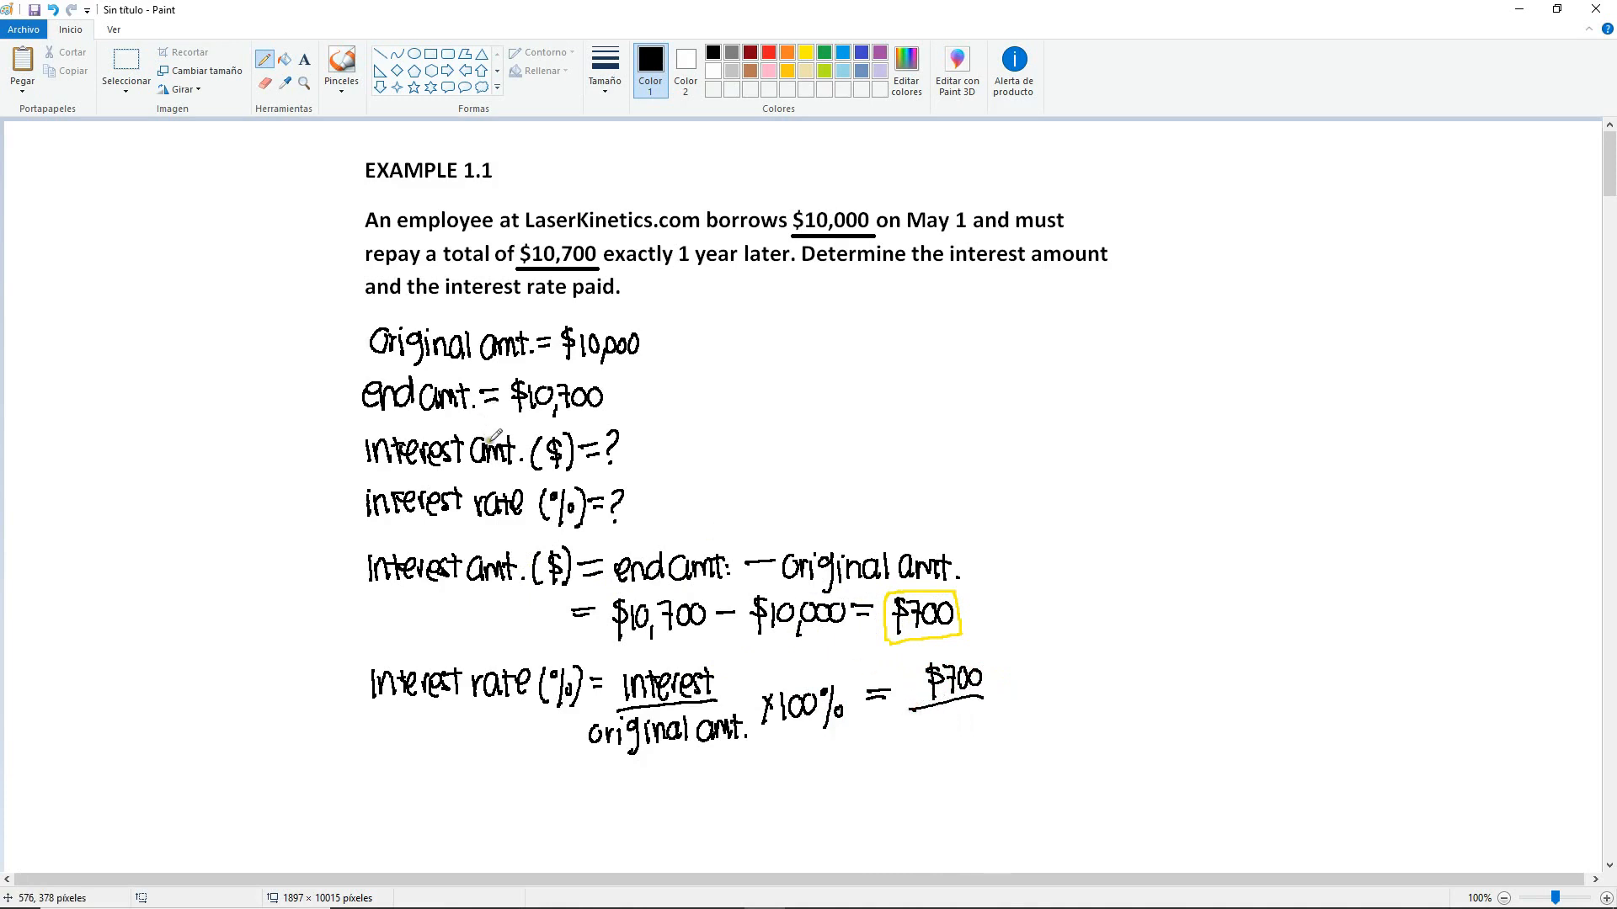
mouse_move(970, 749)
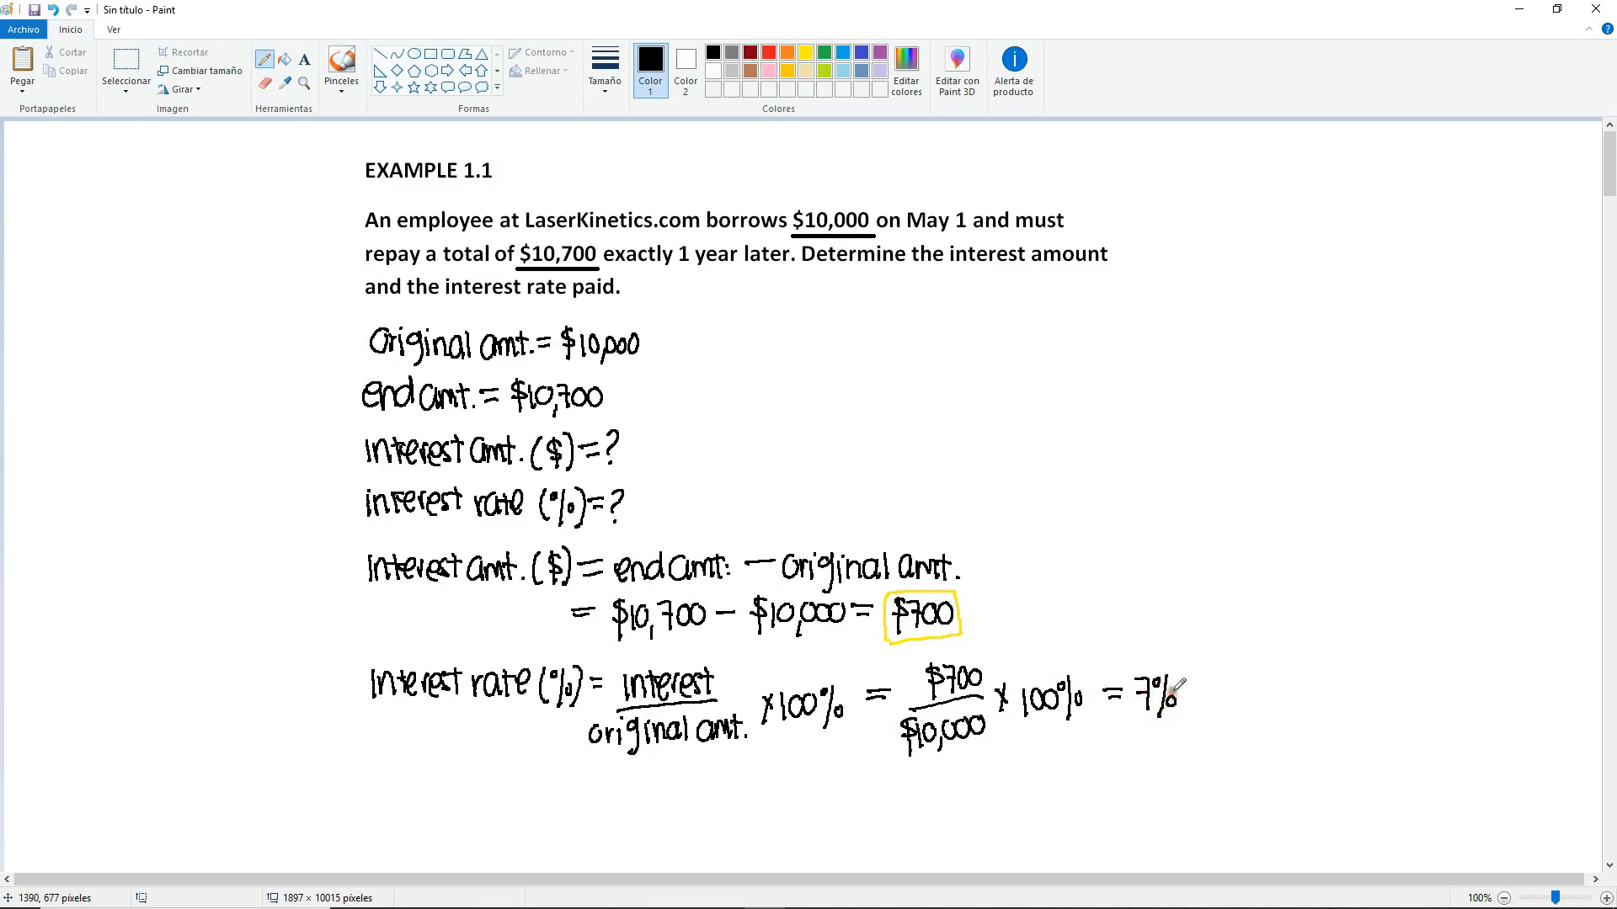
mouse_move(1178, 690)
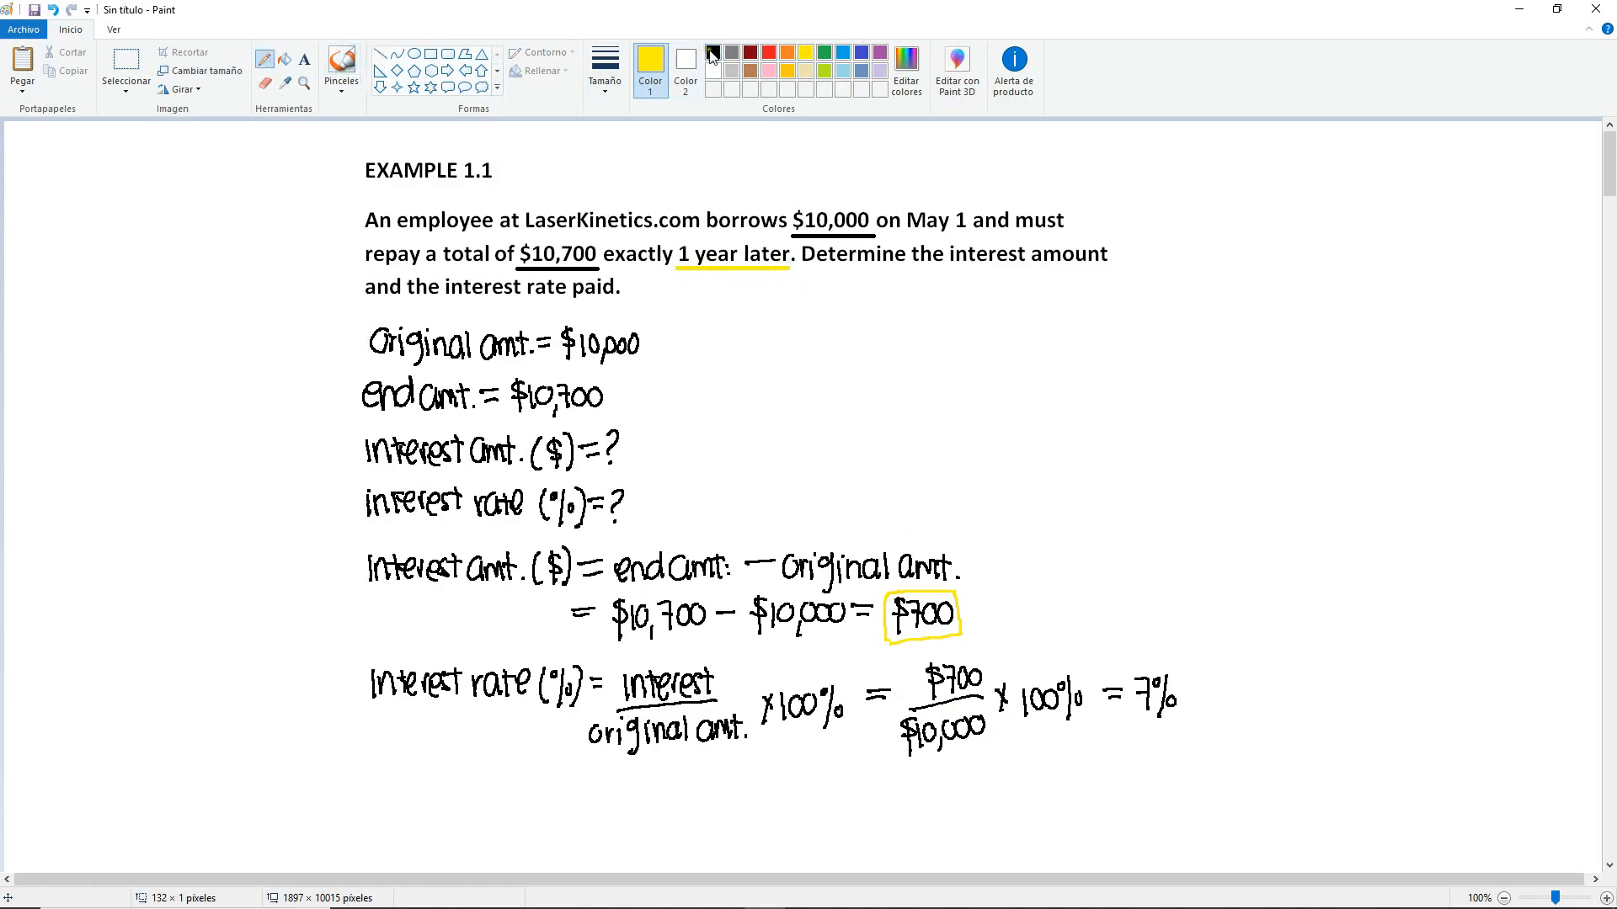
- Write the 7% per year result in black, then underline '1 year later' and 'per year' in yellow
click(711, 53)
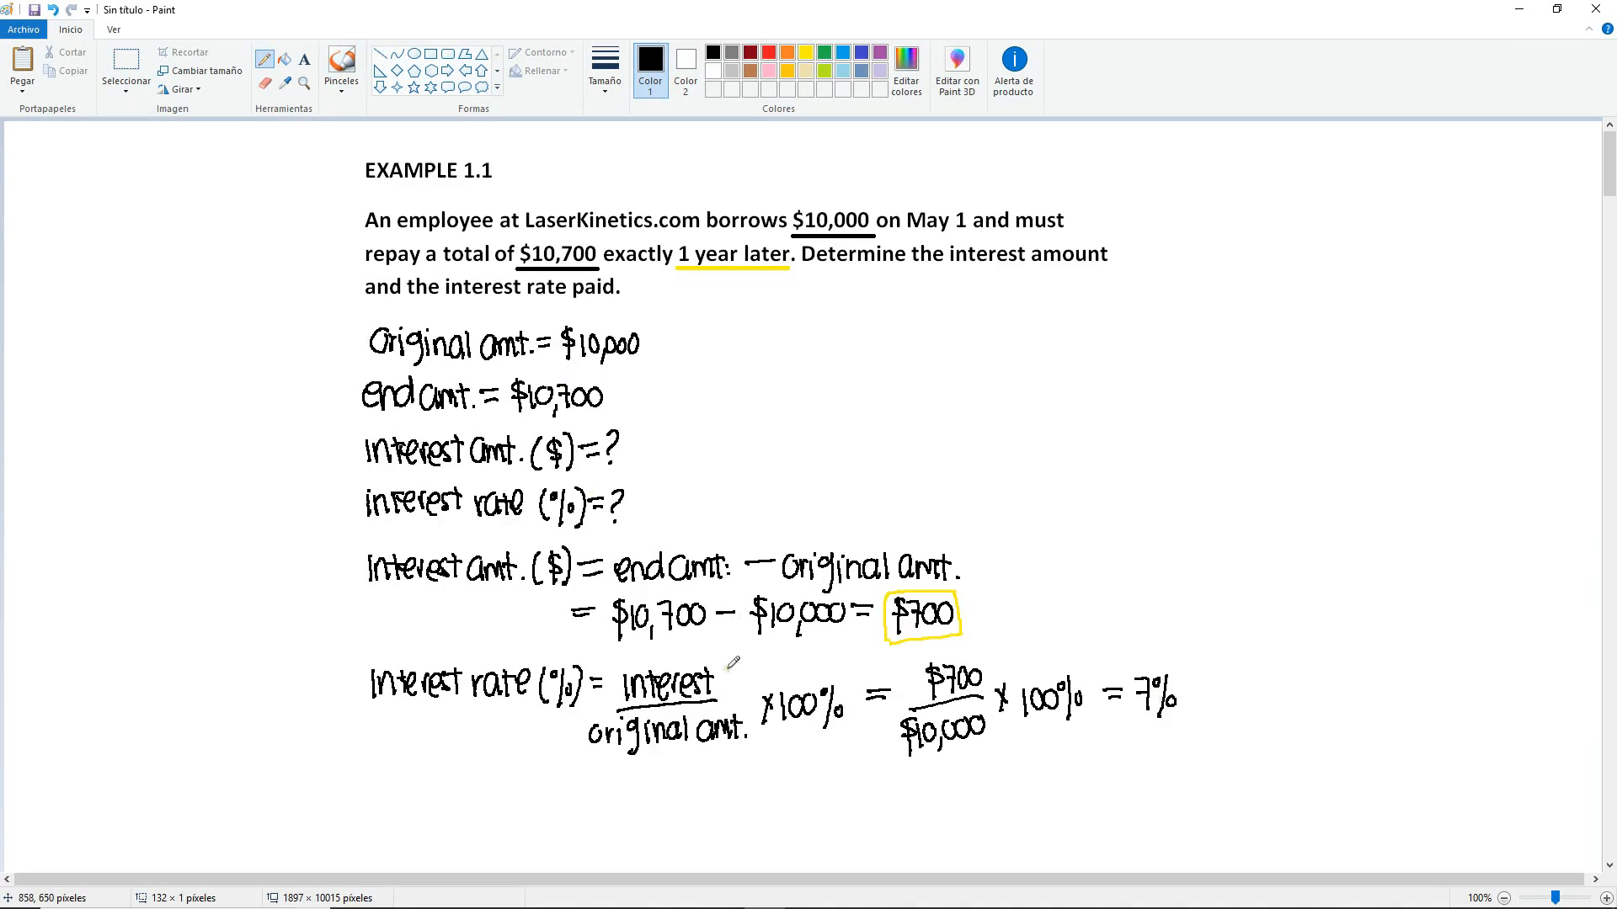
mouse_move(881, 341)
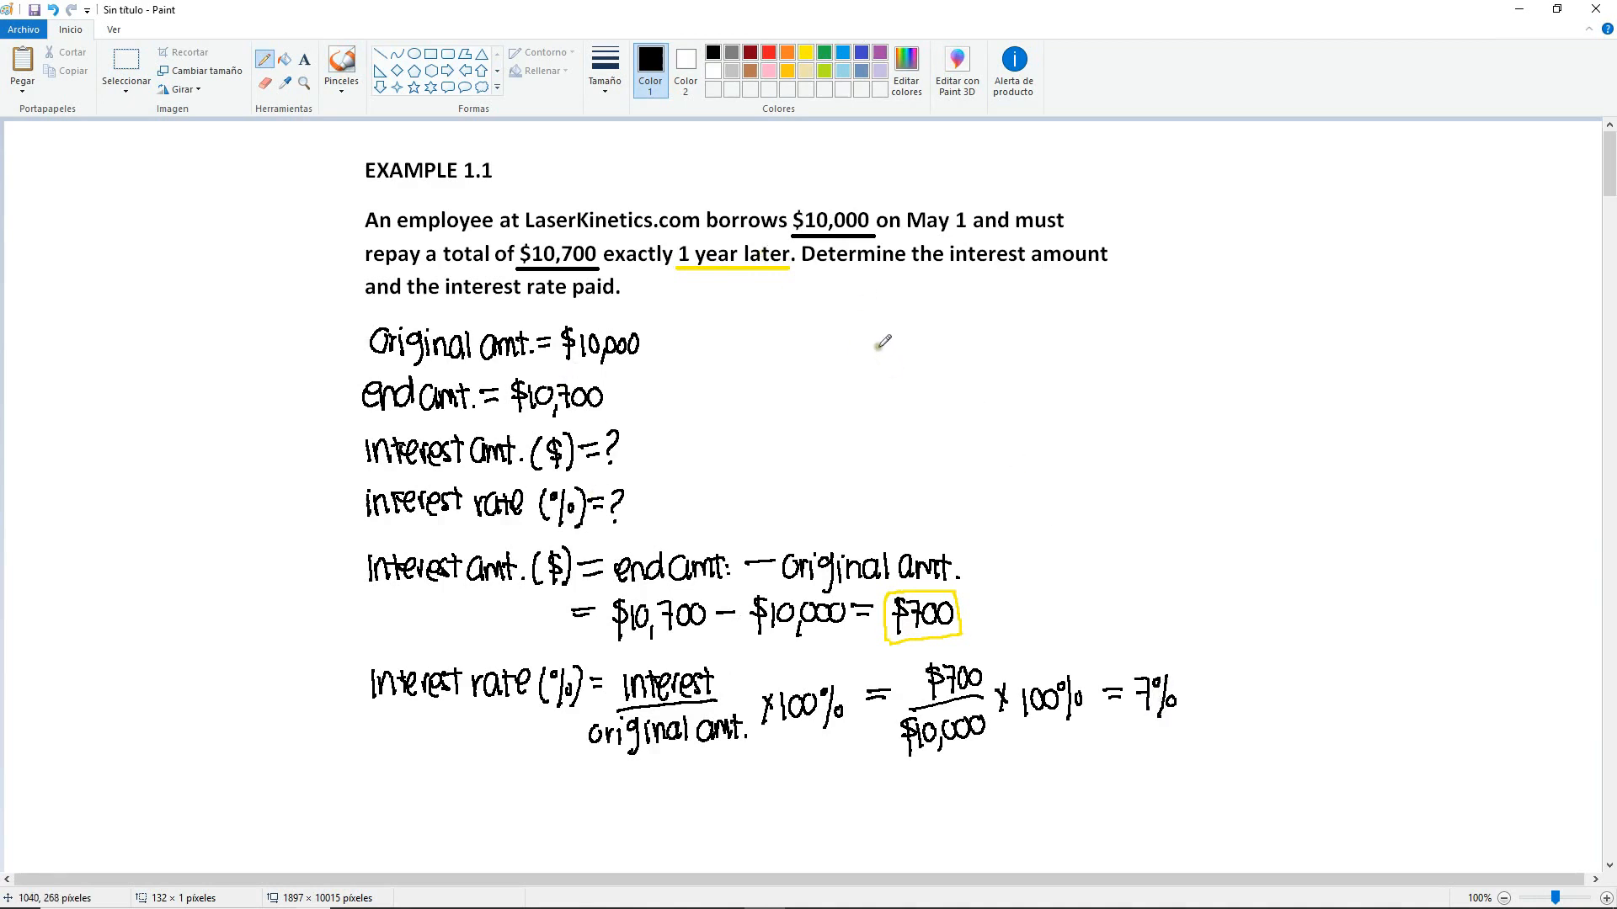
mouse_move(1187, 675)
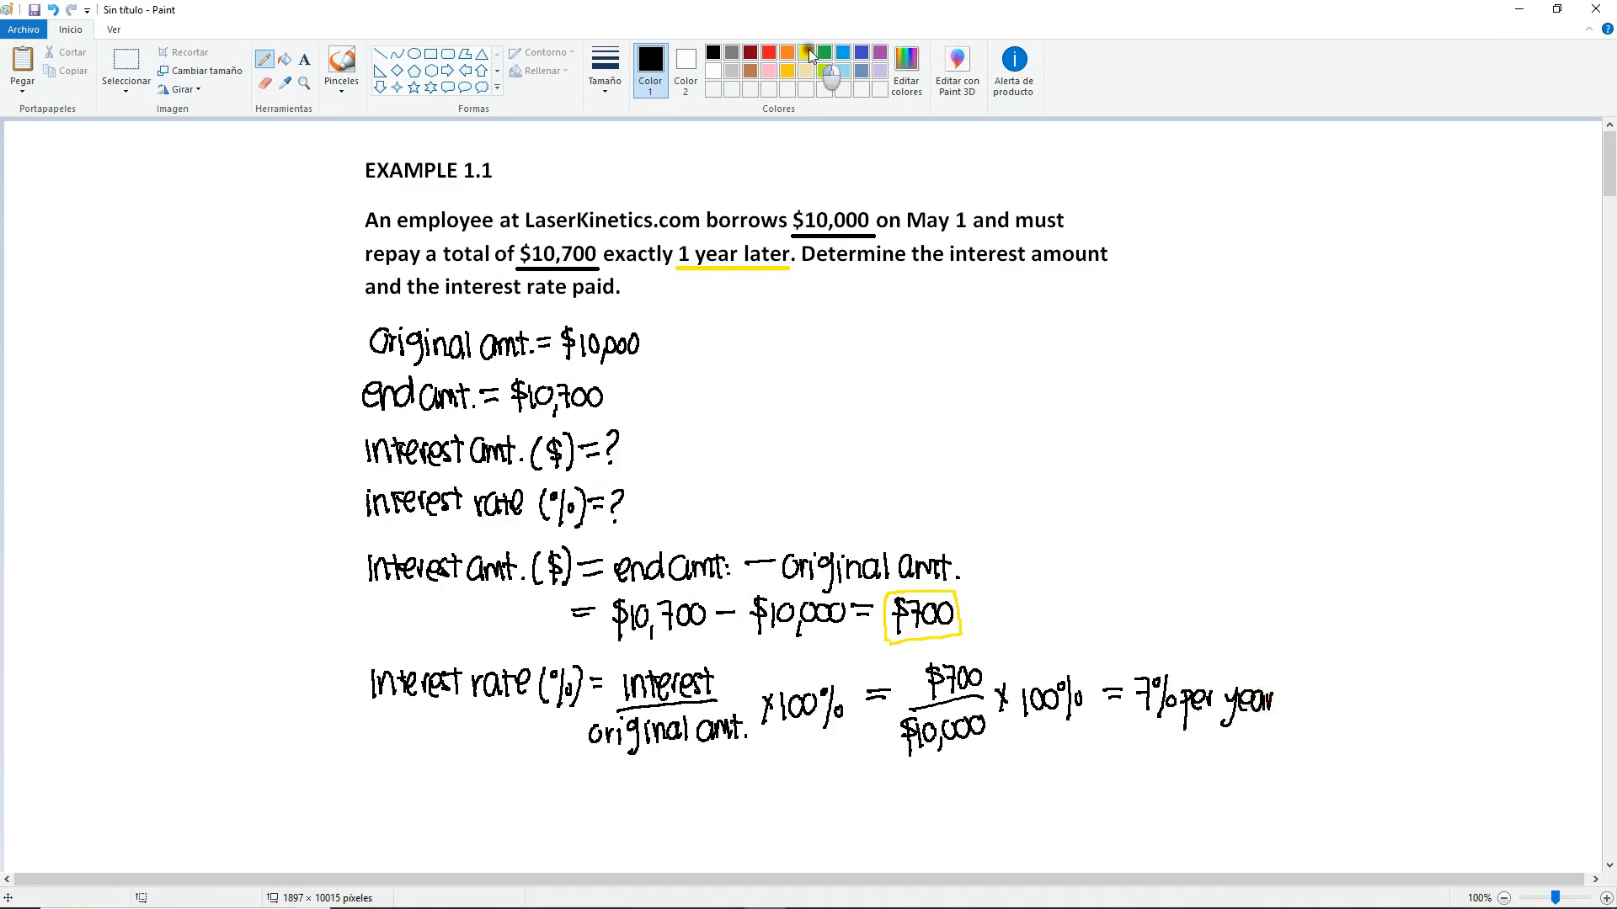
click(805, 50)
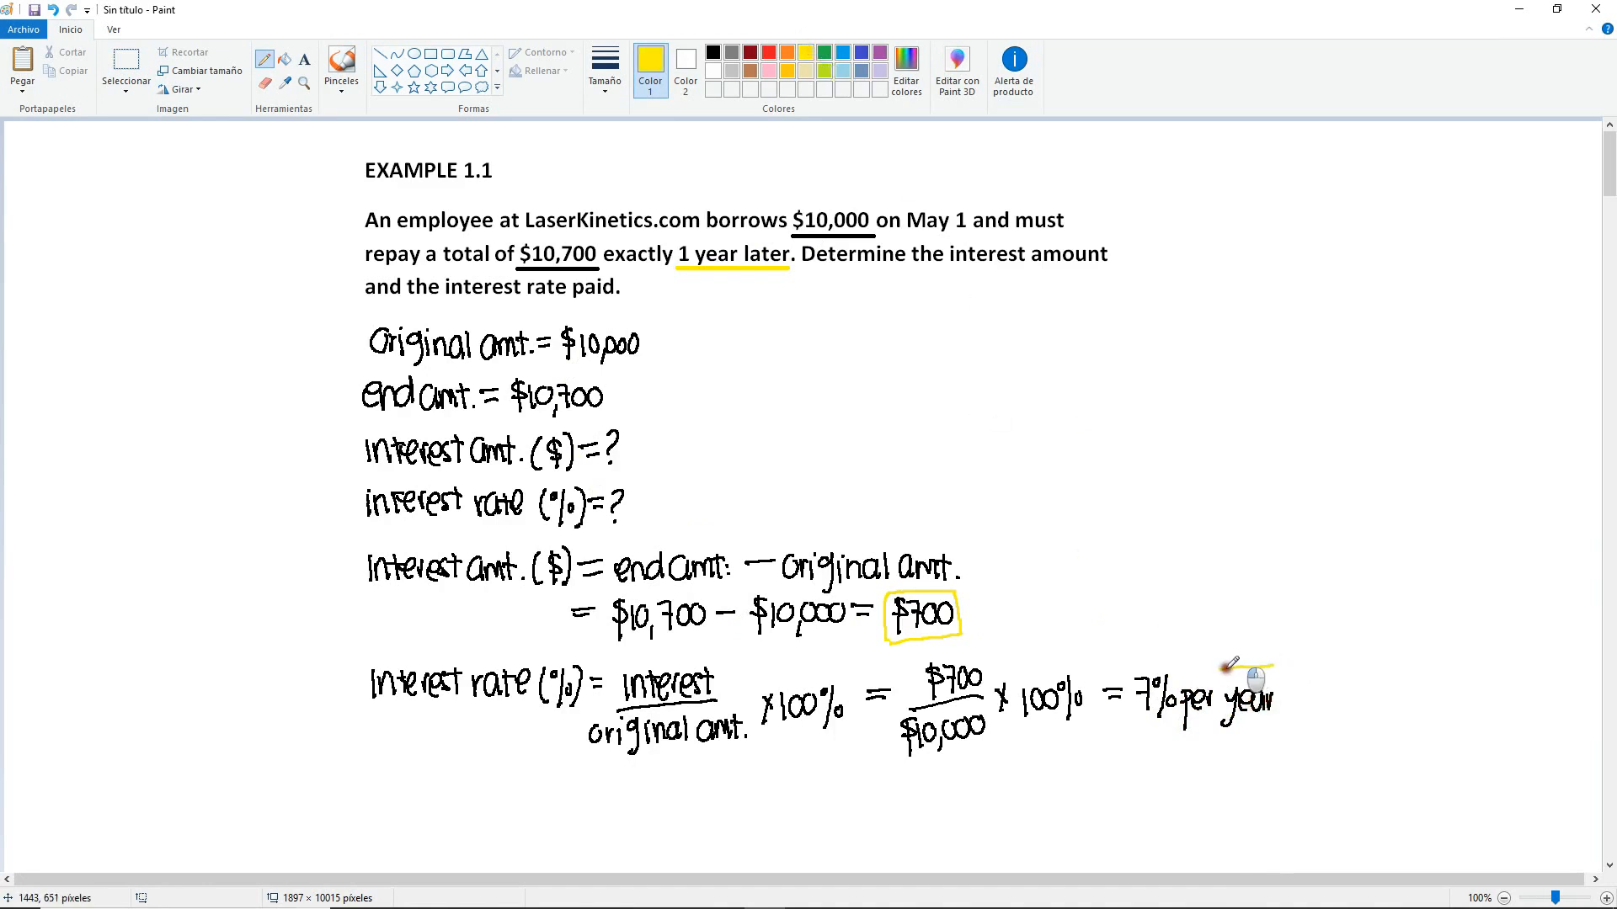